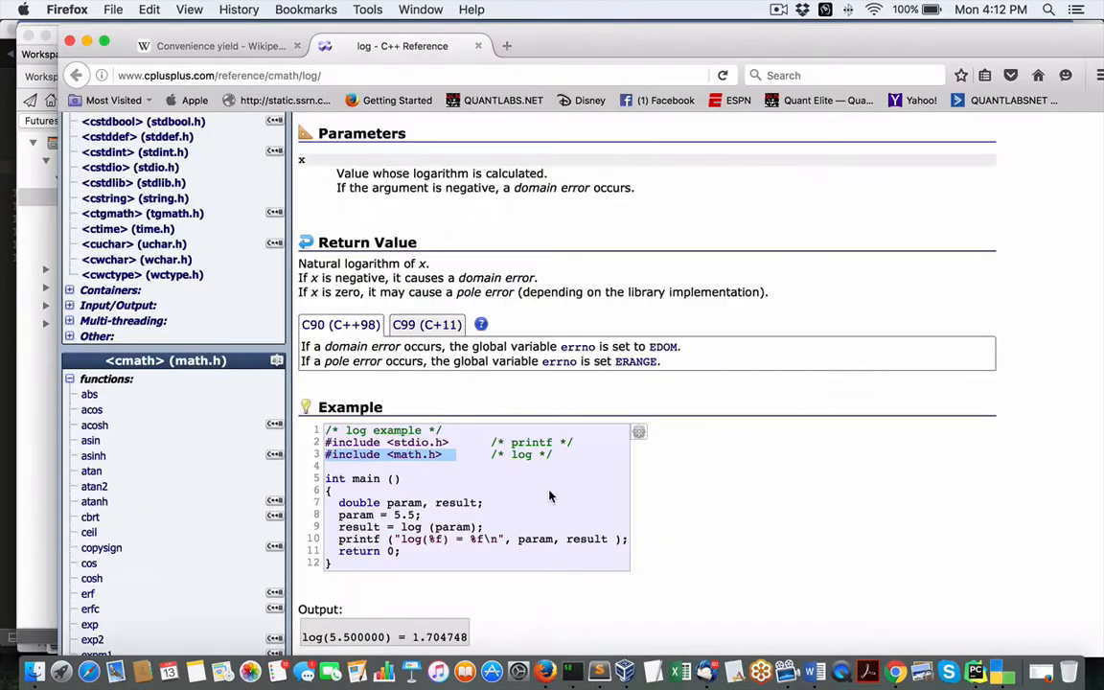
# Step: Show the top of the Wikipedia convenience yield article in Firefox
pyautogui.click(220, 46)
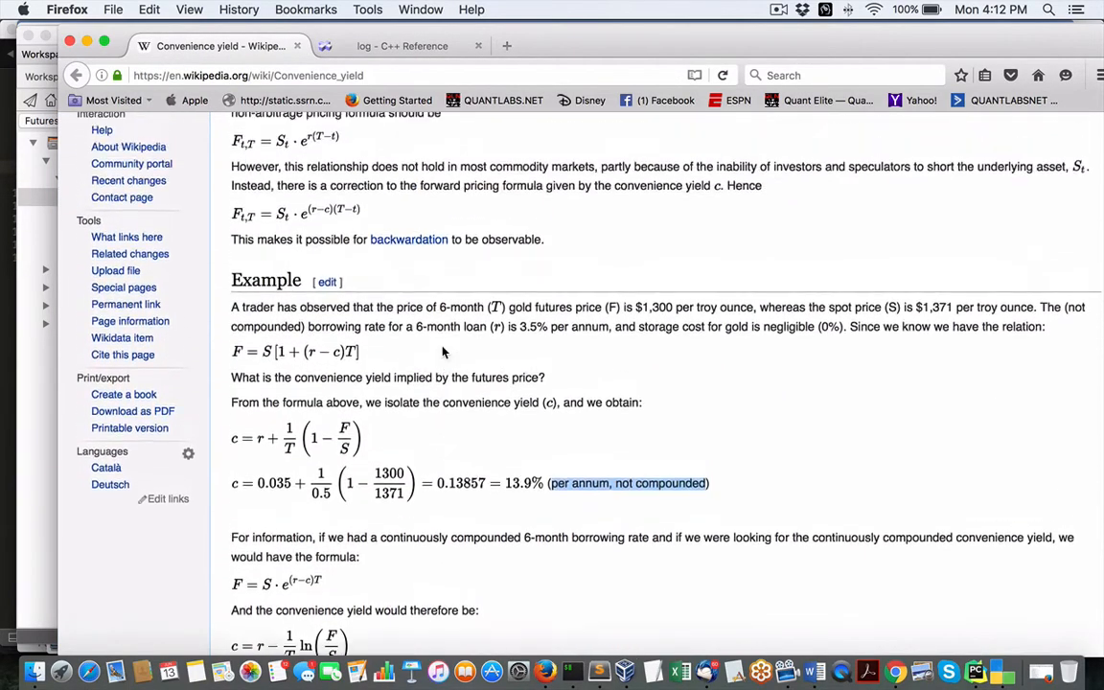
pyautogui.scroll(3)
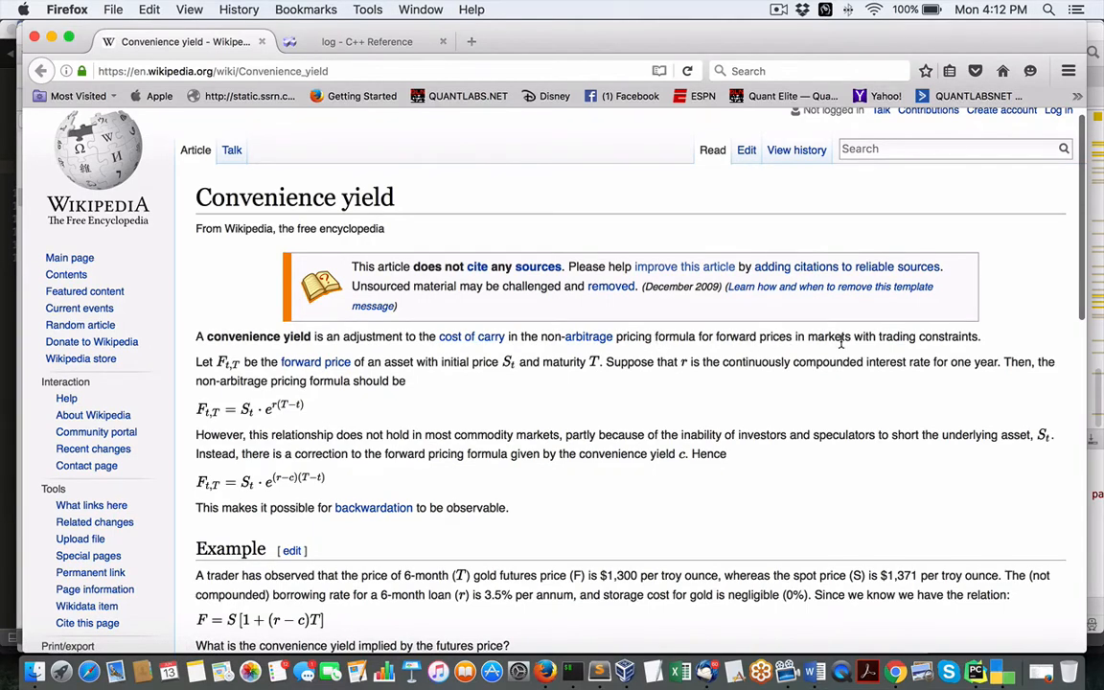
pyautogui.moveTo(656, 368)
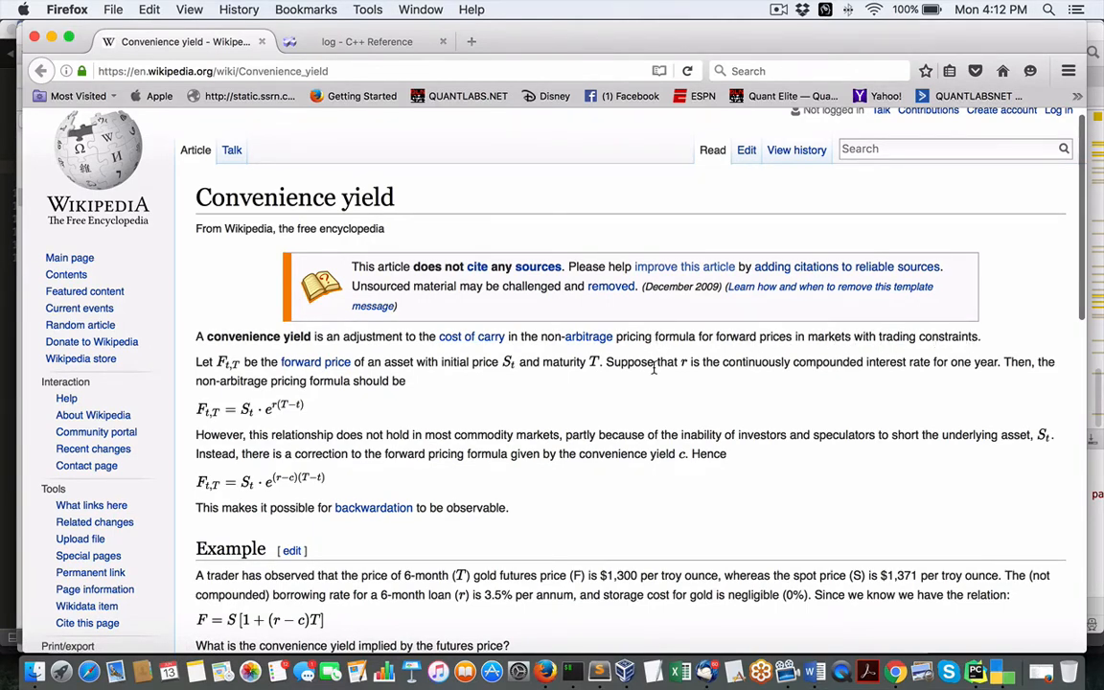
pyautogui.scroll(-3)
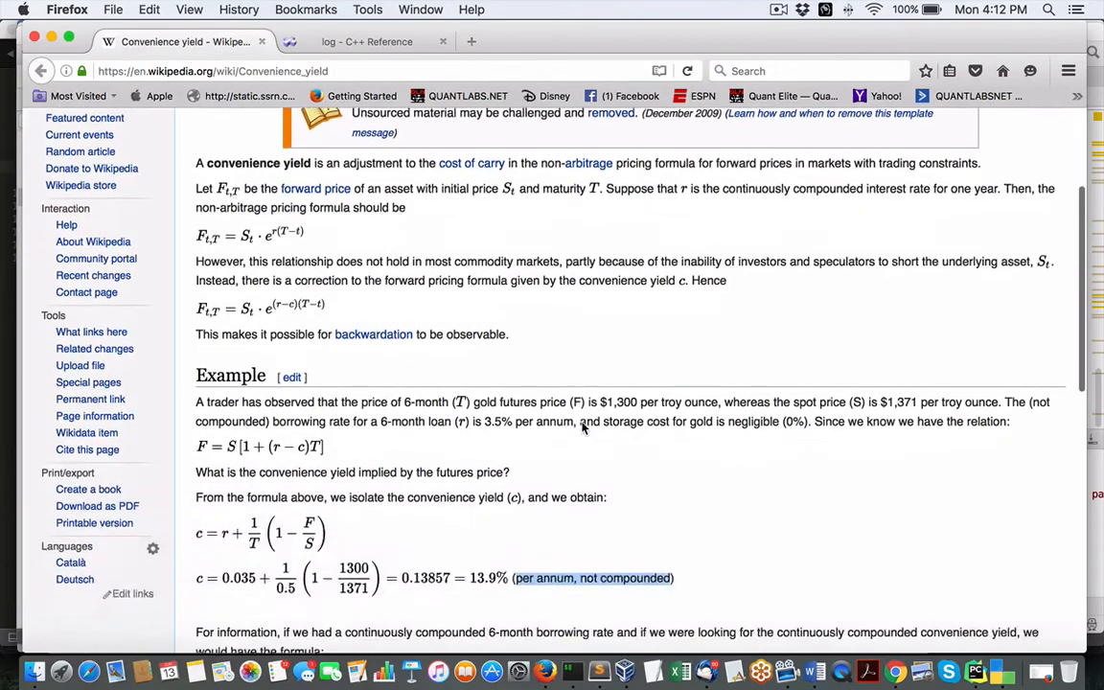
pyautogui.scroll(-3)
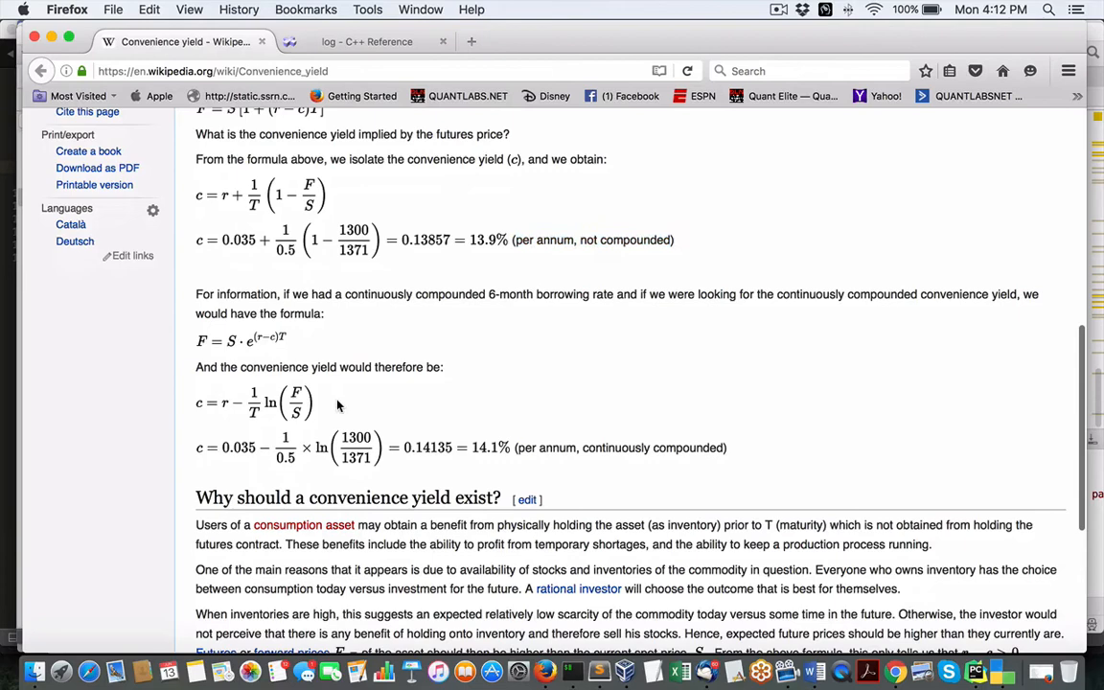
pyautogui.scroll(-3)
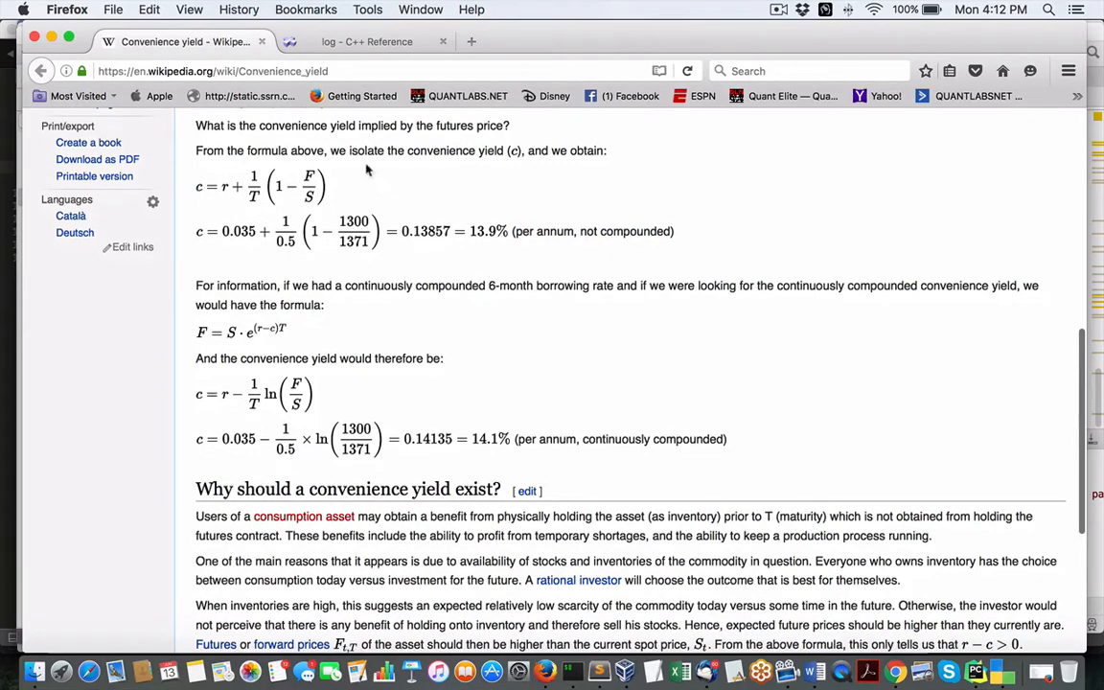
pyautogui.moveTo(226, 401)
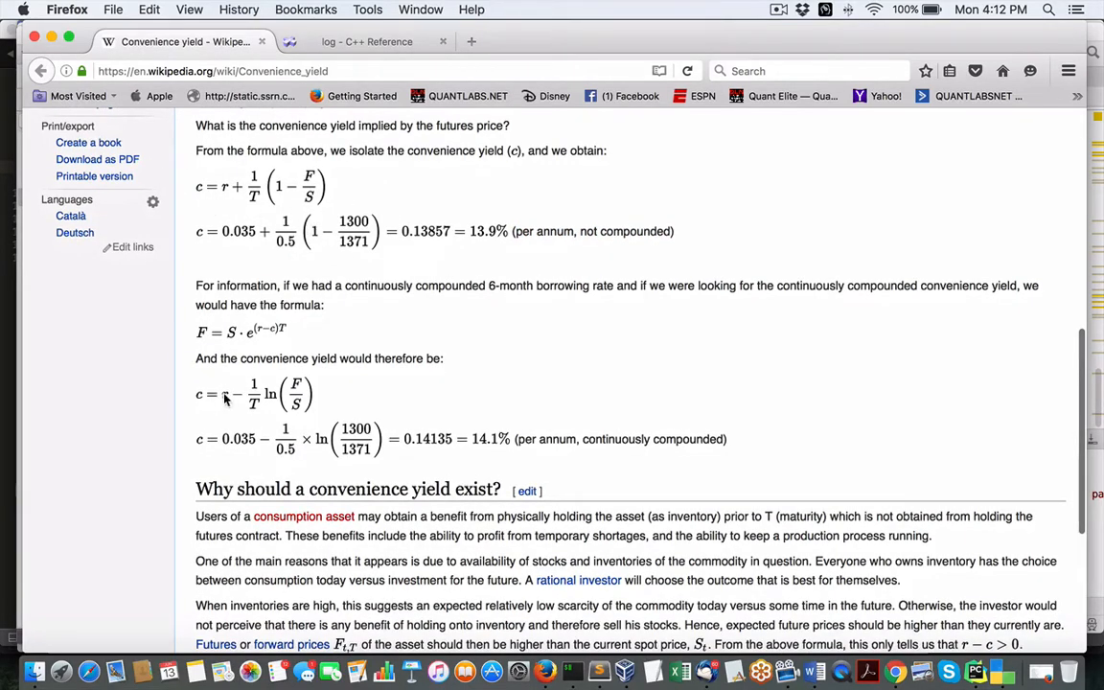
pyautogui.moveTo(624, 257)
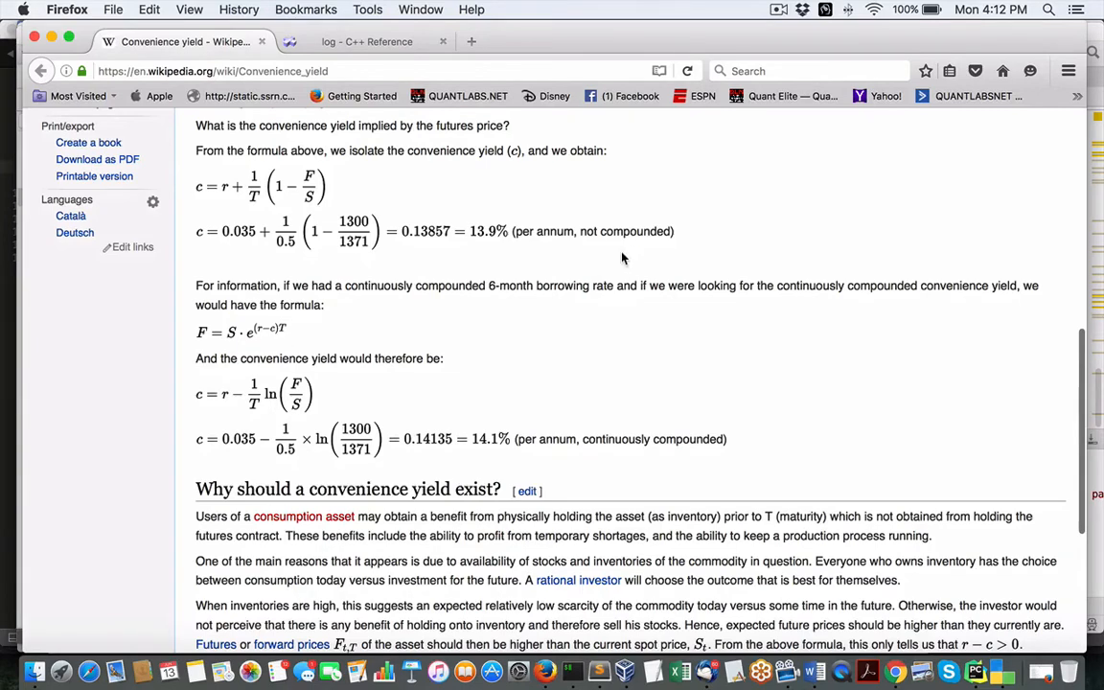
pyautogui.moveTo(506, 261)
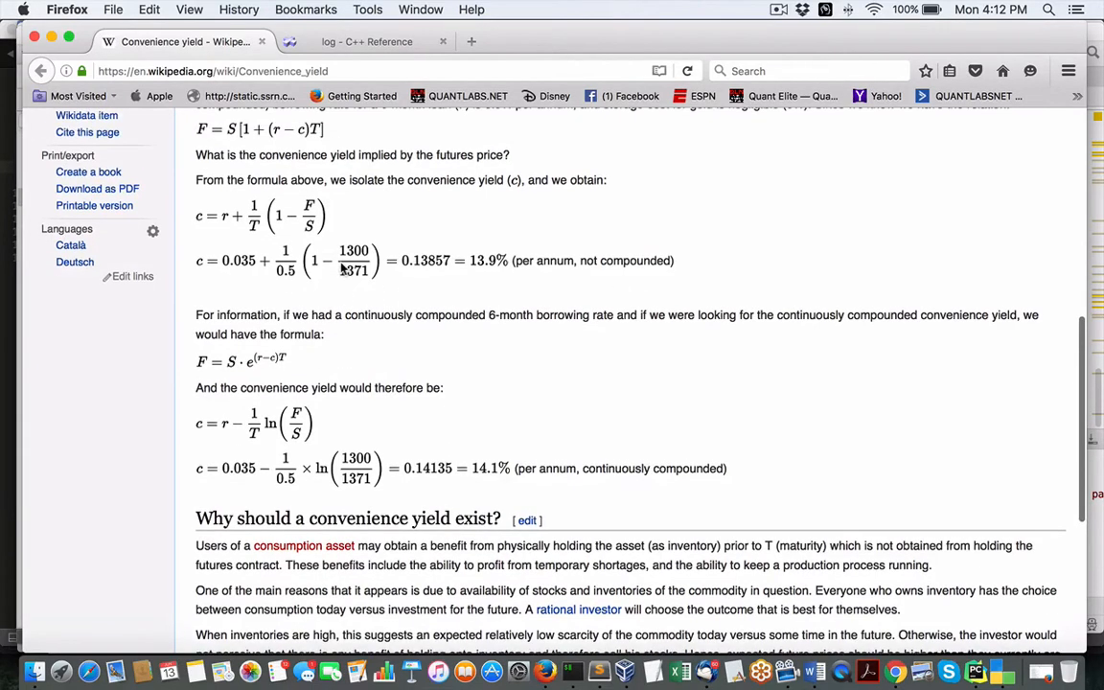
pyautogui.moveTo(230, 241)
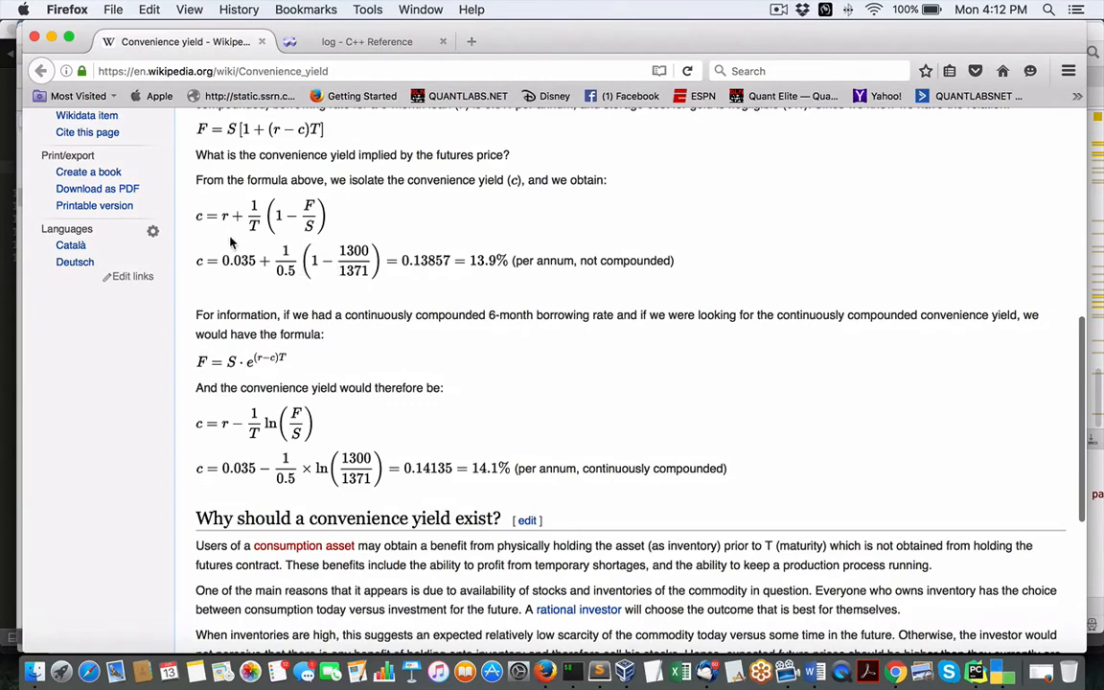
pyautogui.moveTo(224, 238)
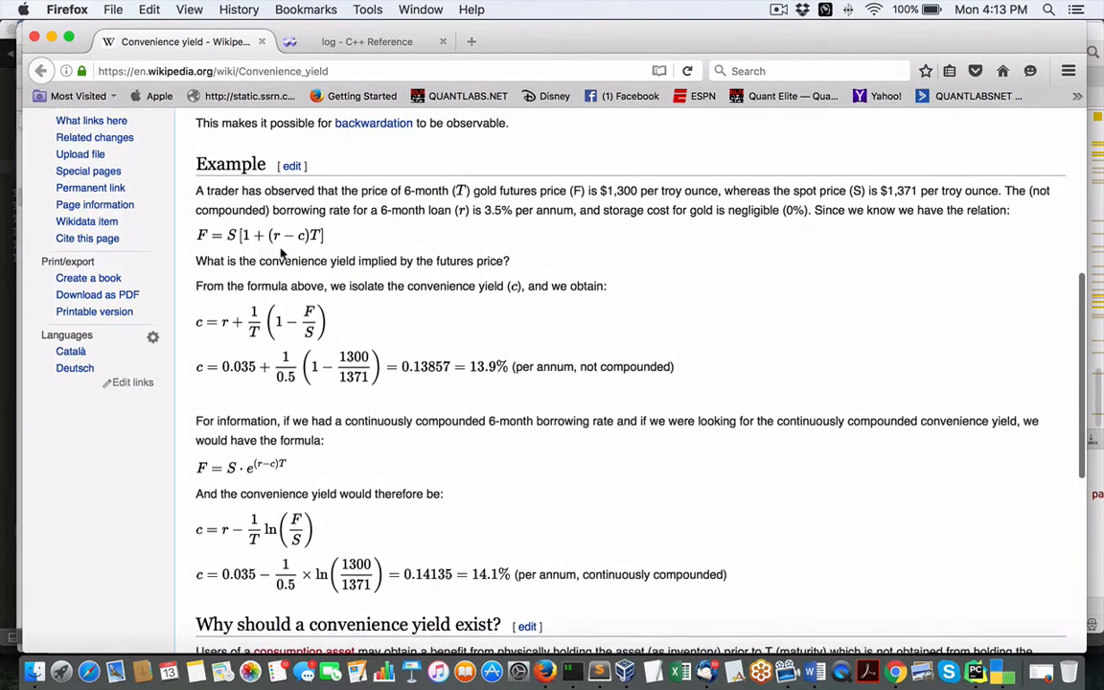
pyautogui.moveTo(387, 235)
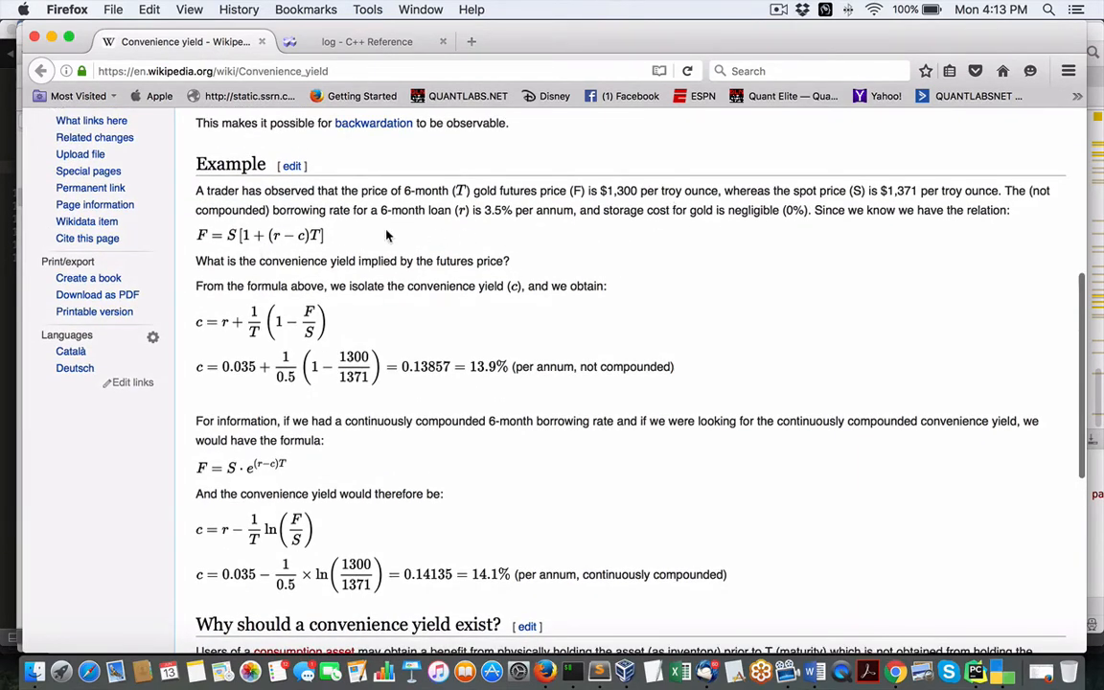
pyautogui.moveTo(526, 226)
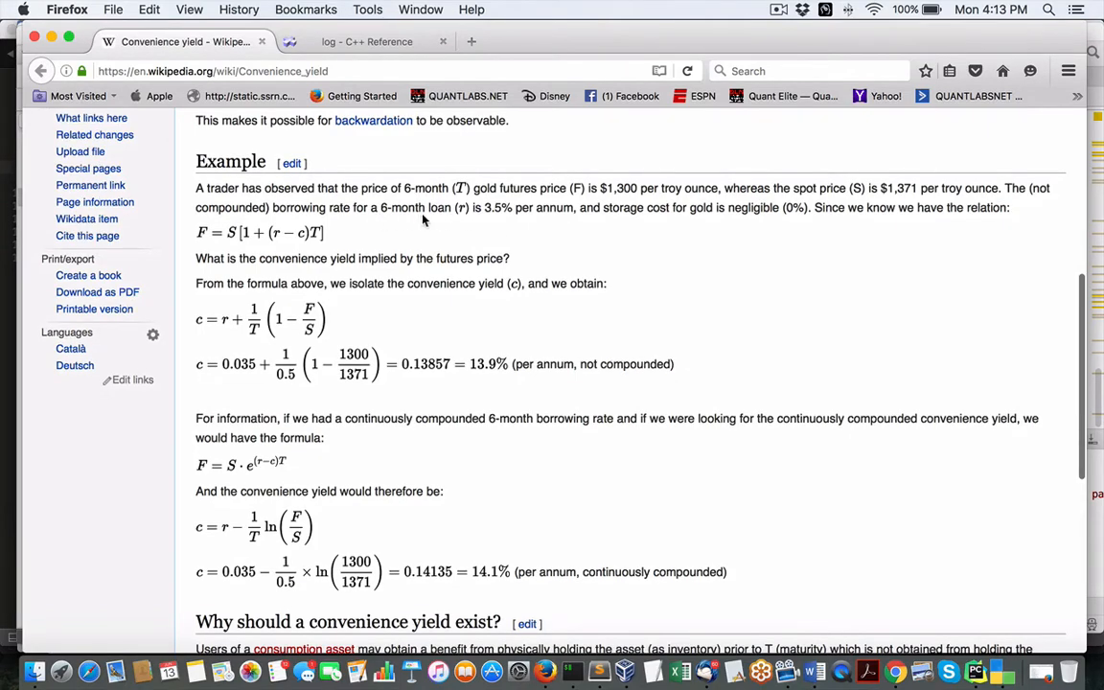
pyautogui.moveTo(253, 345)
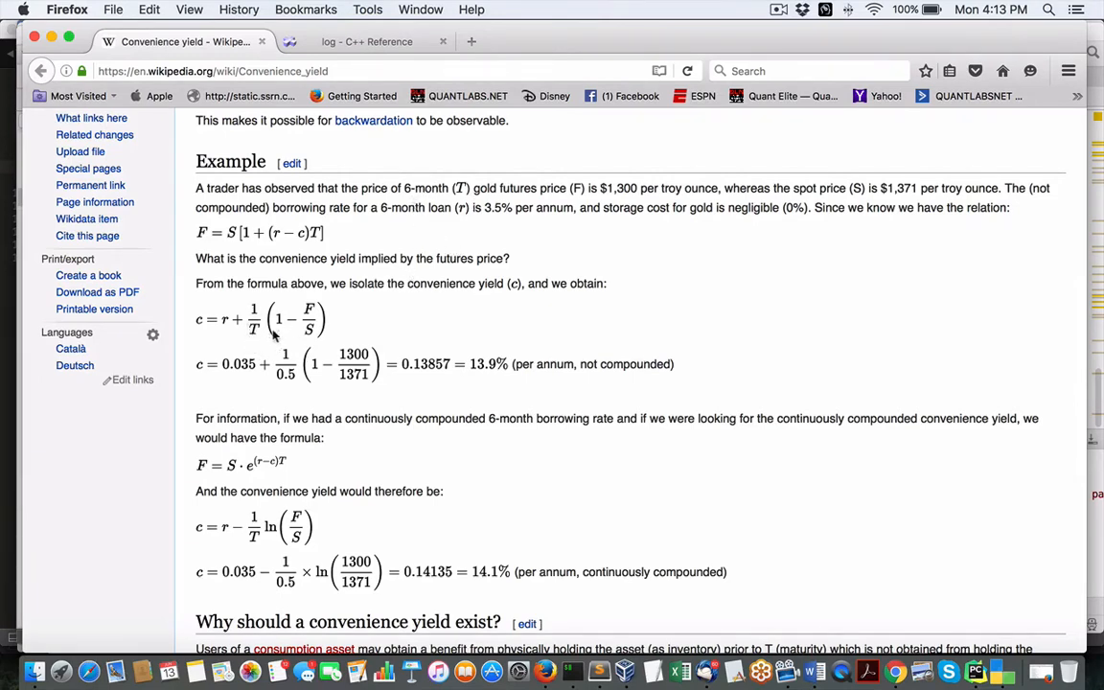
pyautogui.moveTo(280, 330)
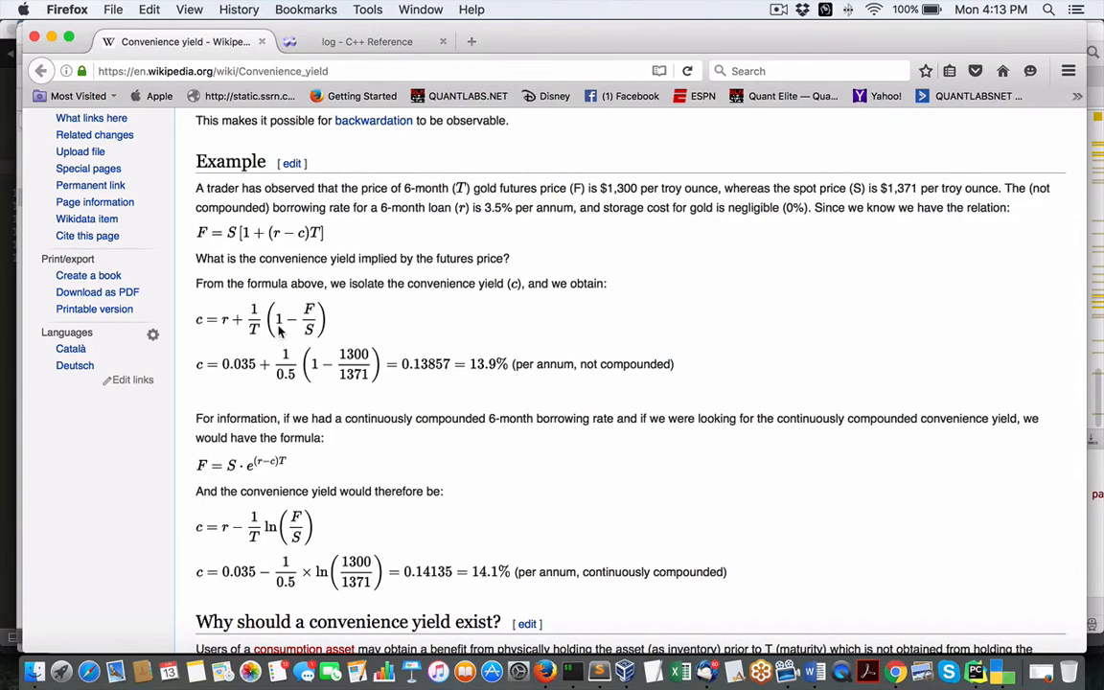
pyautogui.moveTo(314, 318)
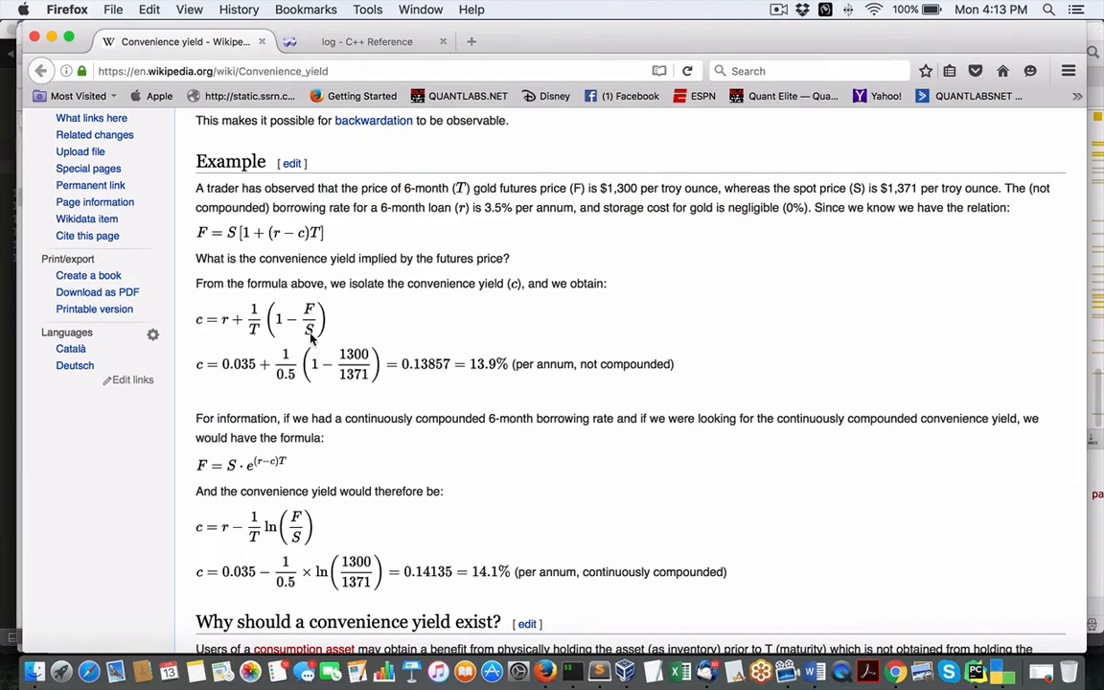
pyautogui.moveTo(299, 380)
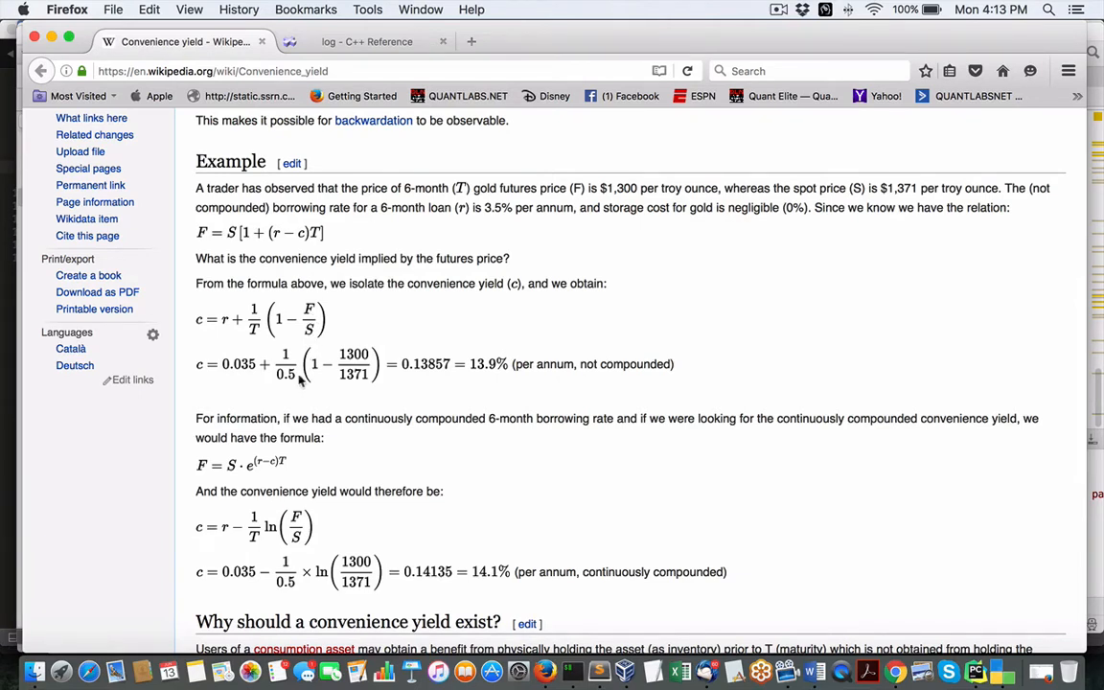
pyautogui.moveTo(479, 379)
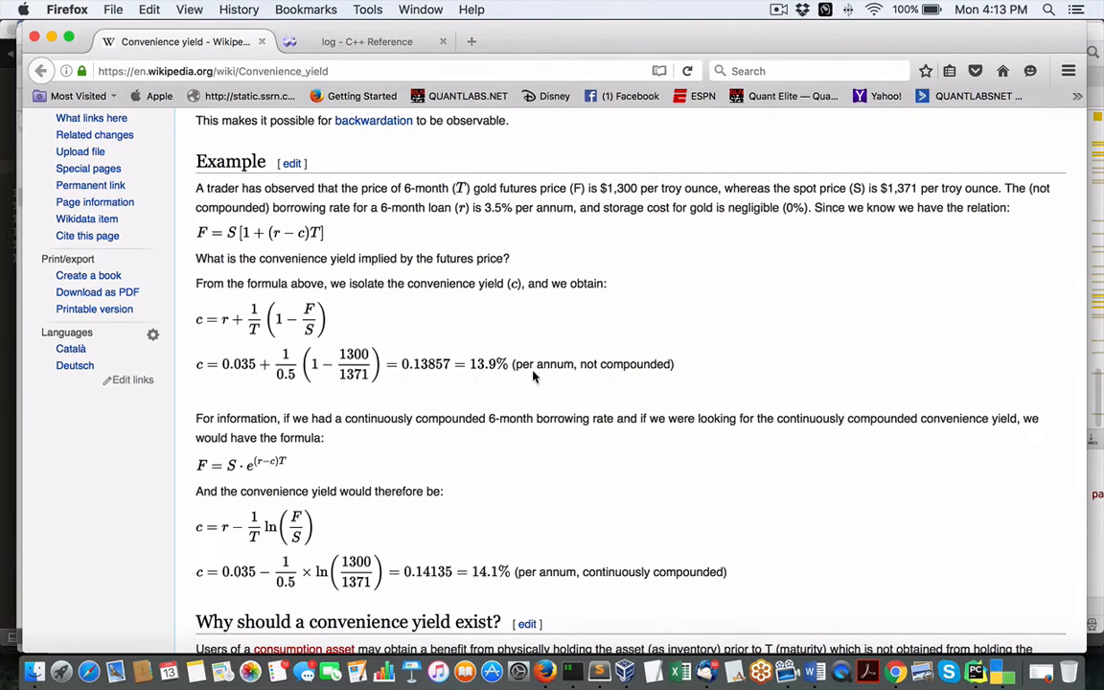
pyautogui.moveTo(568, 402)
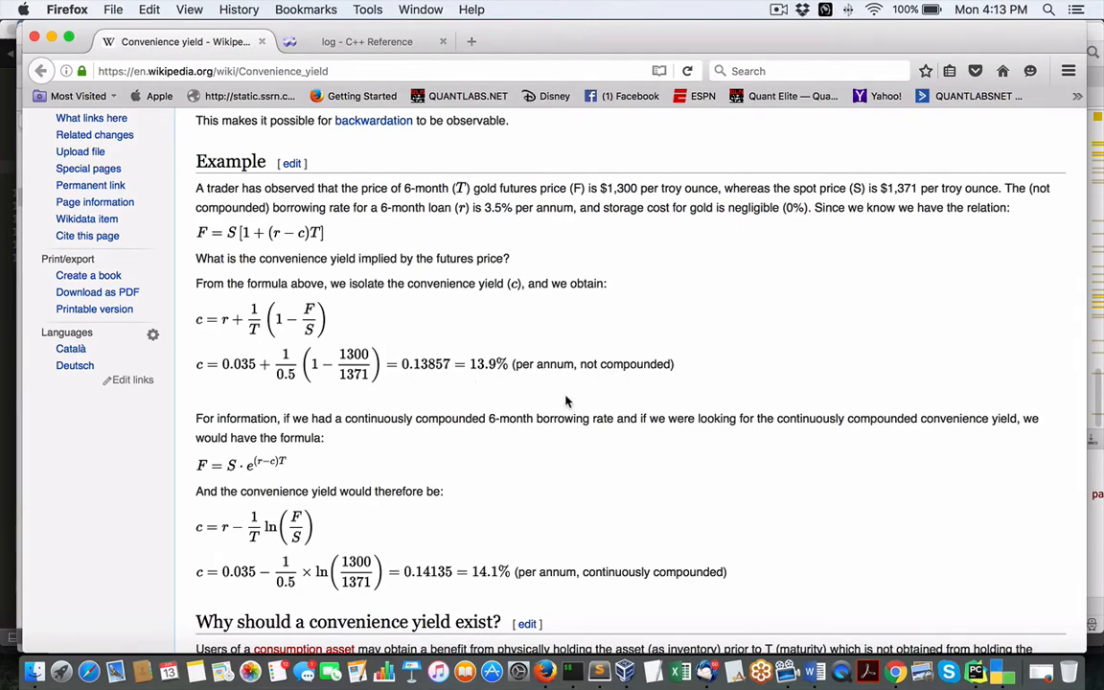
pyautogui.scroll(-3)
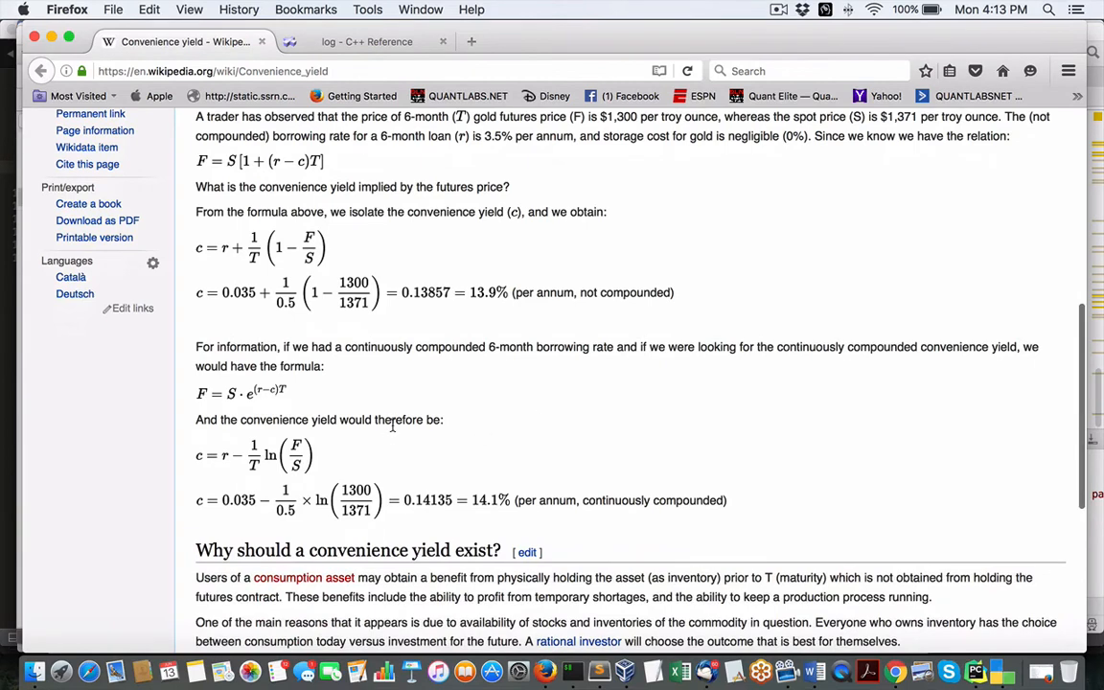
pyautogui.moveTo(246, 424)
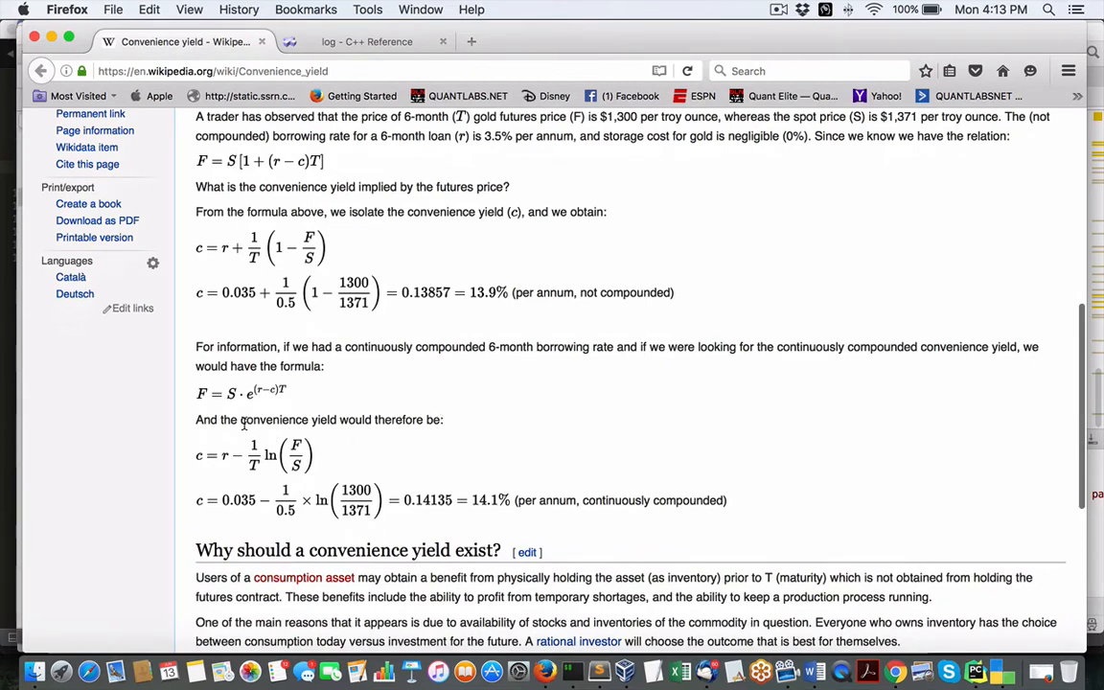
pyautogui.moveTo(594, 514)
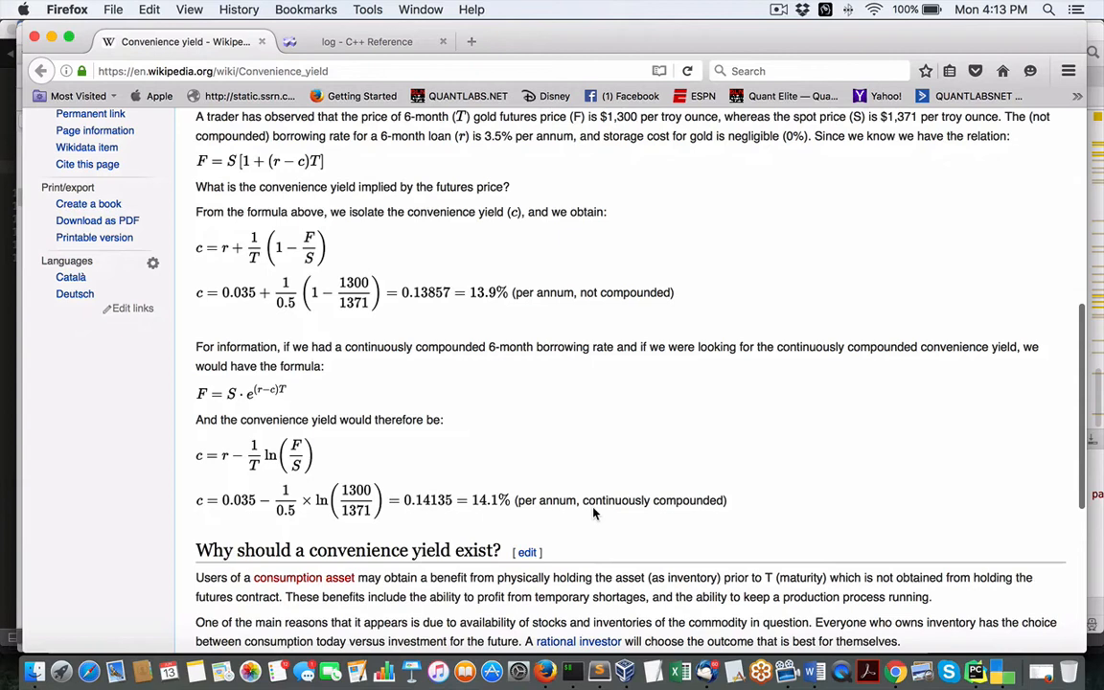
pyautogui.moveTo(228, 418)
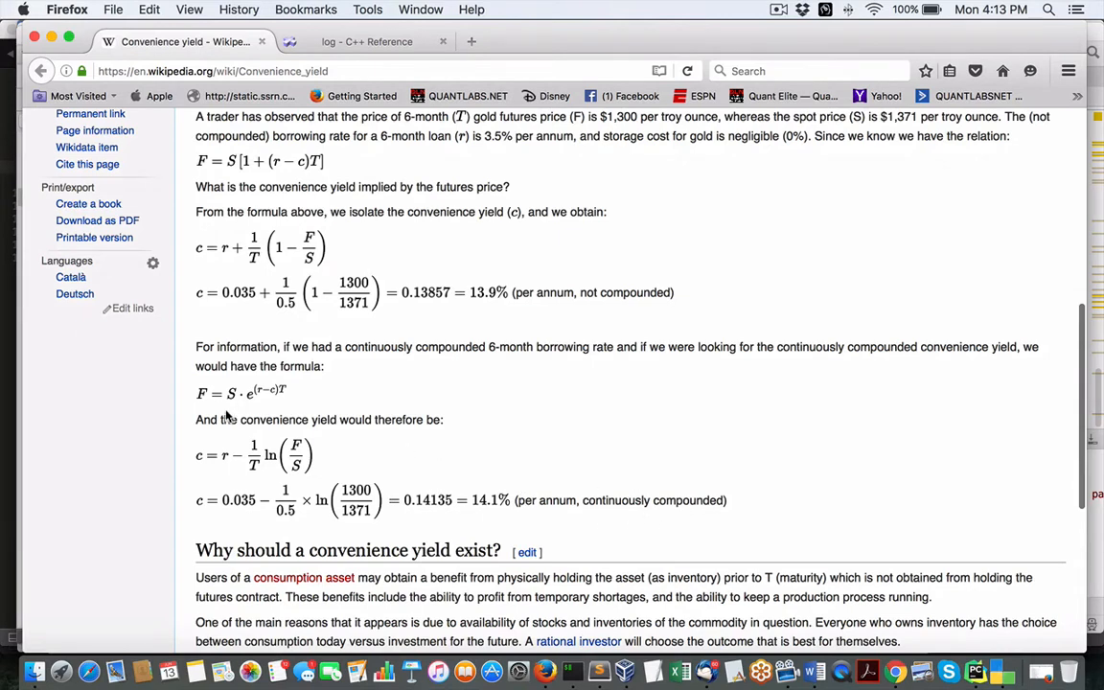
pyautogui.moveTo(253, 475)
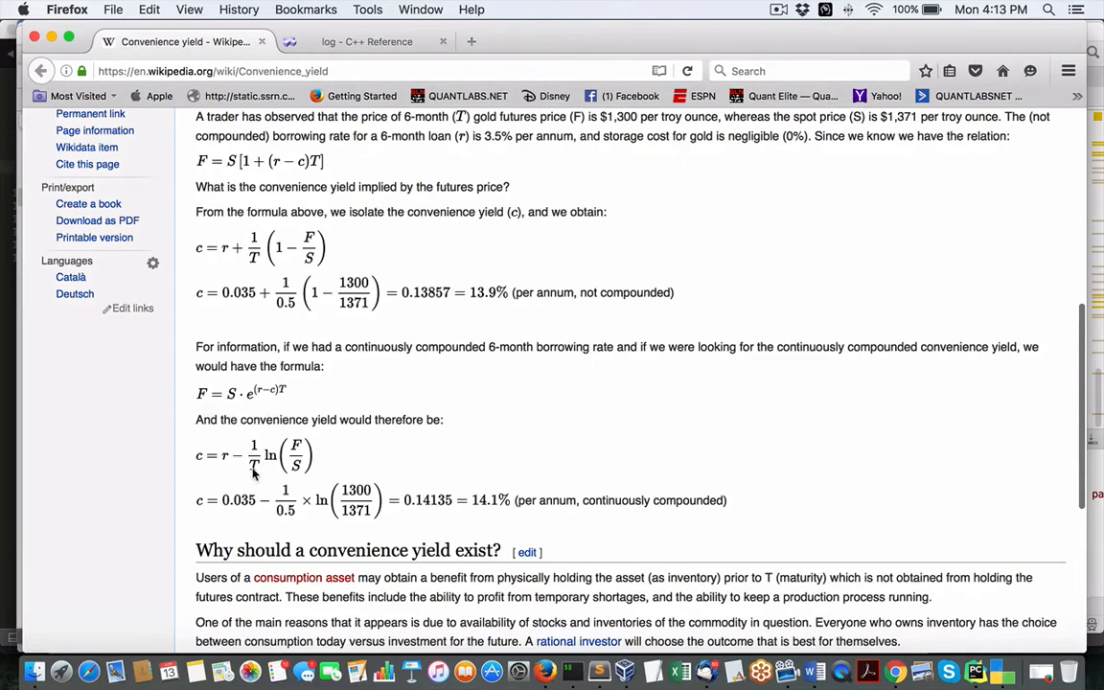
pyautogui.moveTo(248, 468)
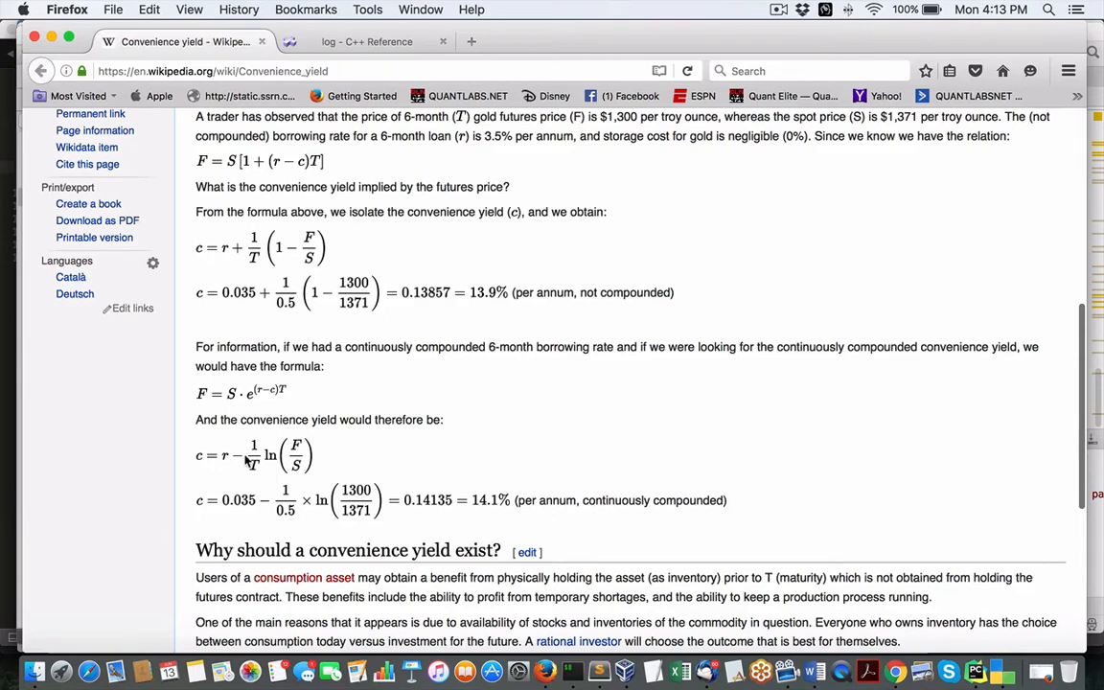
pyautogui.scroll(-3)
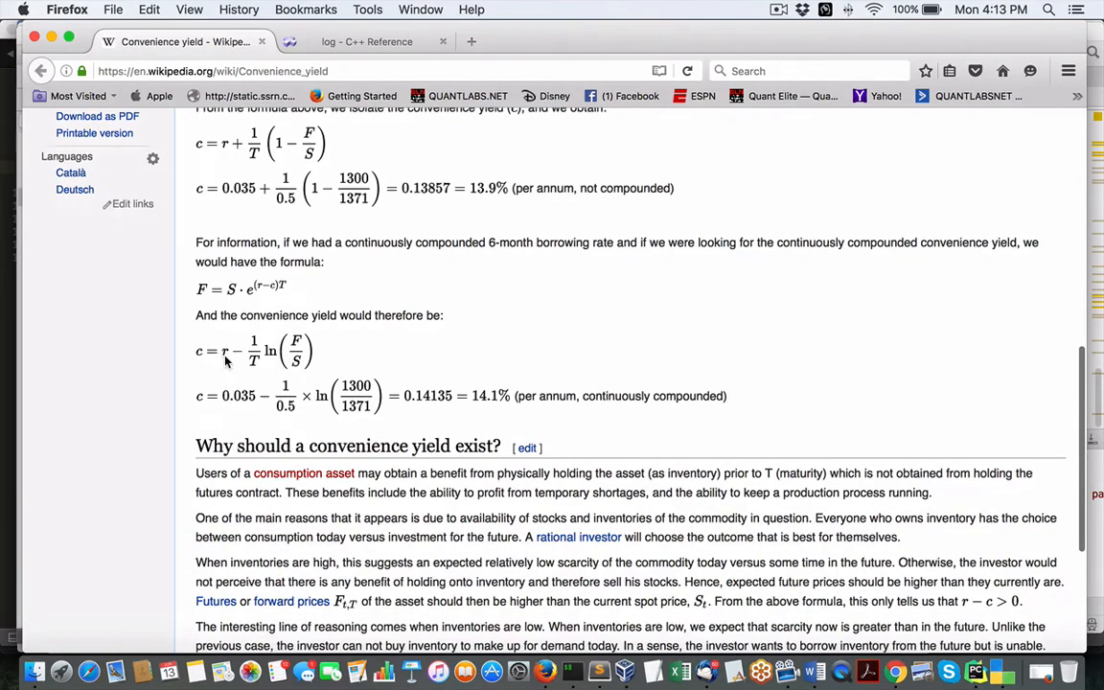
pyautogui.moveTo(269, 371)
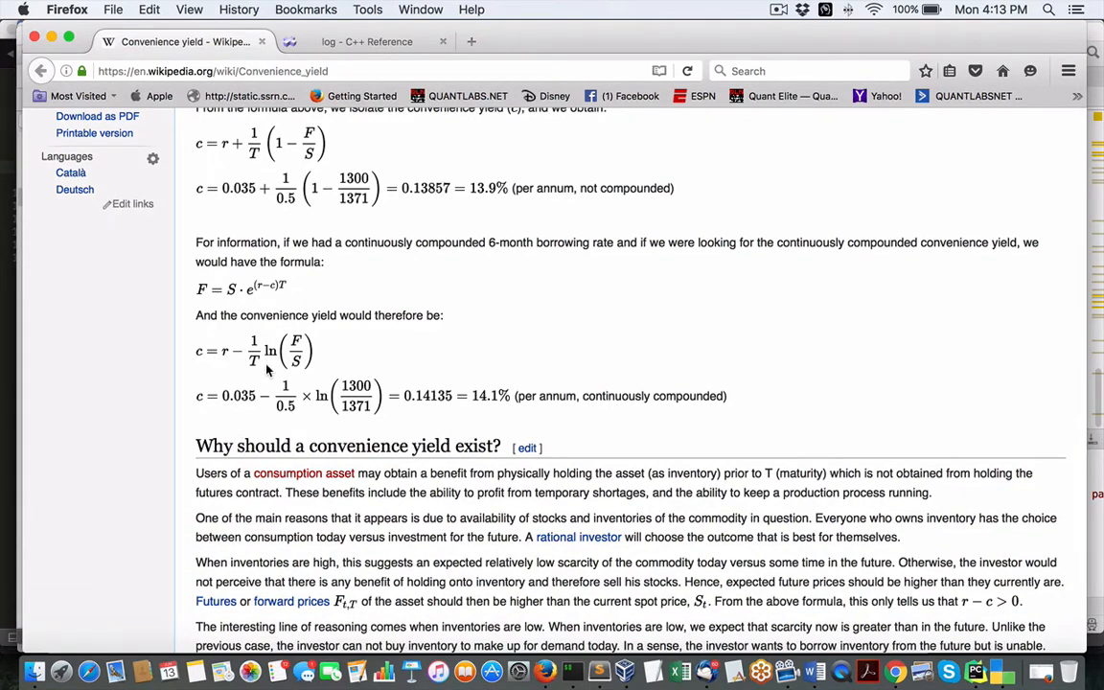
pyautogui.moveTo(269, 370)
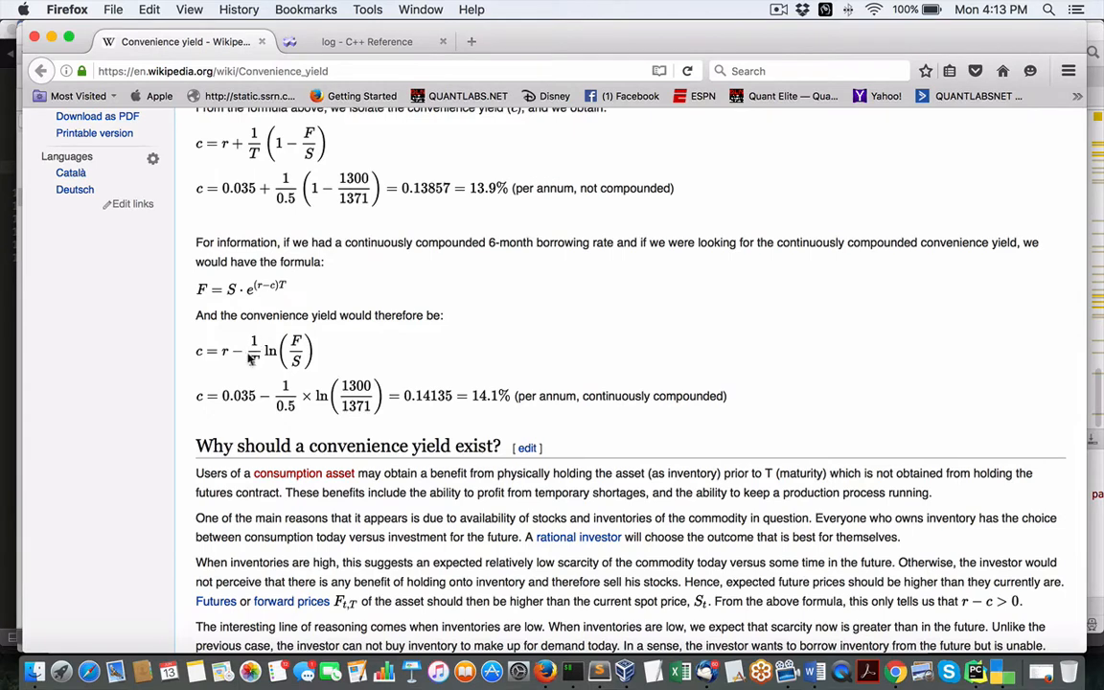
pyautogui.moveTo(261, 370)
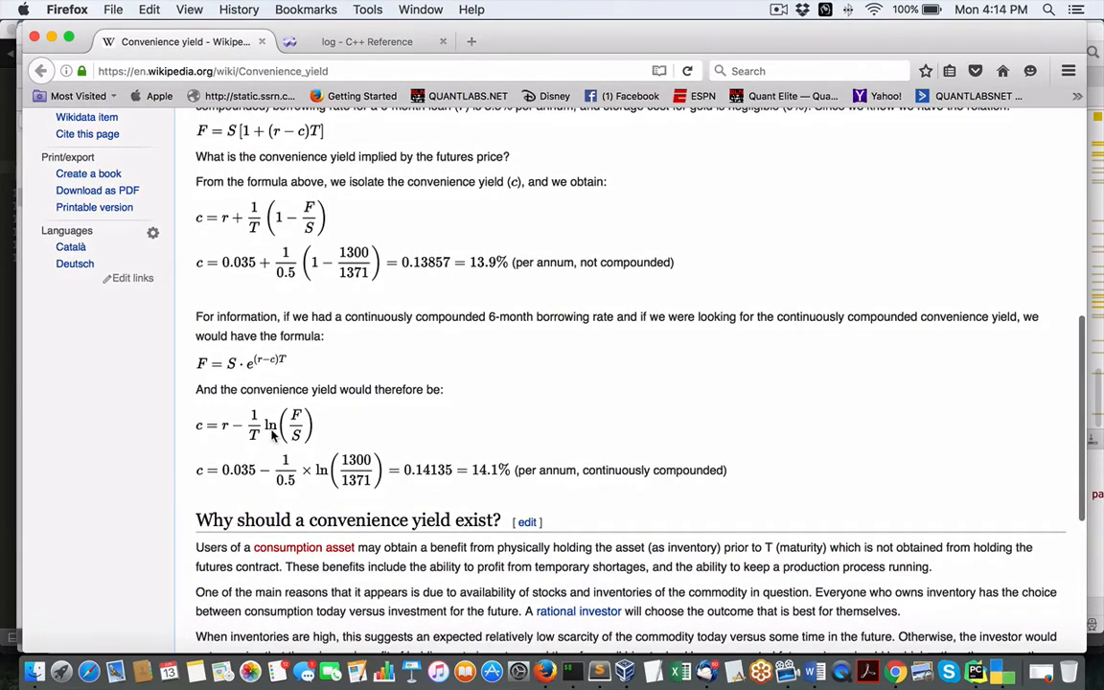
pyautogui.moveTo(295, 439)
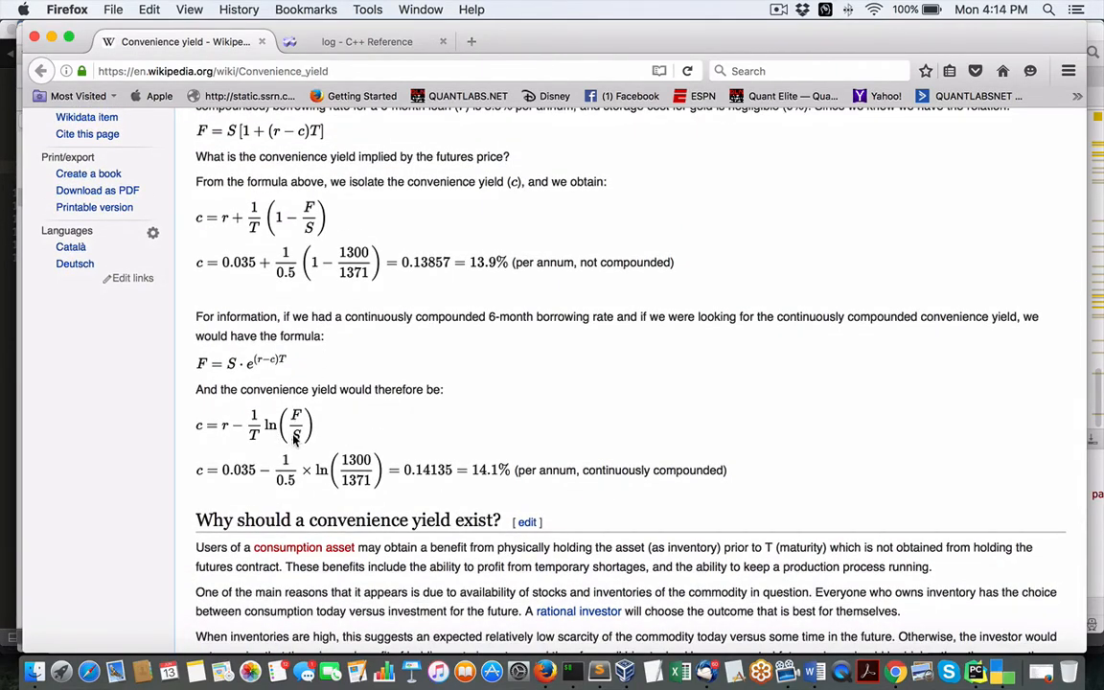
pyautogui.scroll(-3)
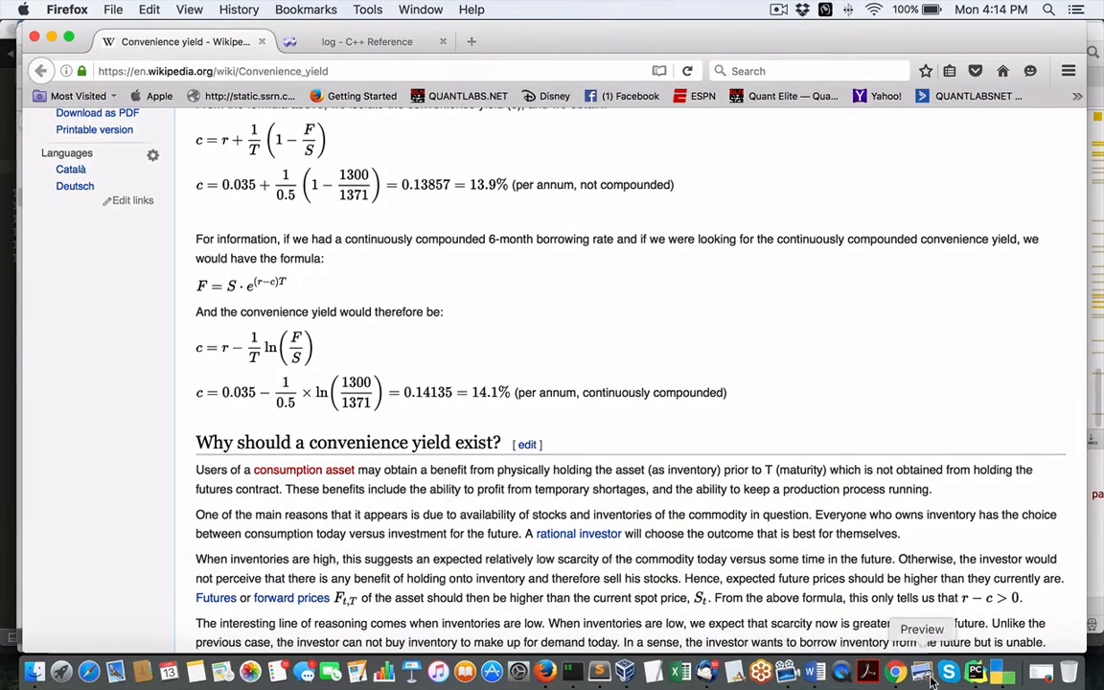
# Step: Bring CodeLite forward and view the Futures.cpp source
pyautogui.click(978, 671)
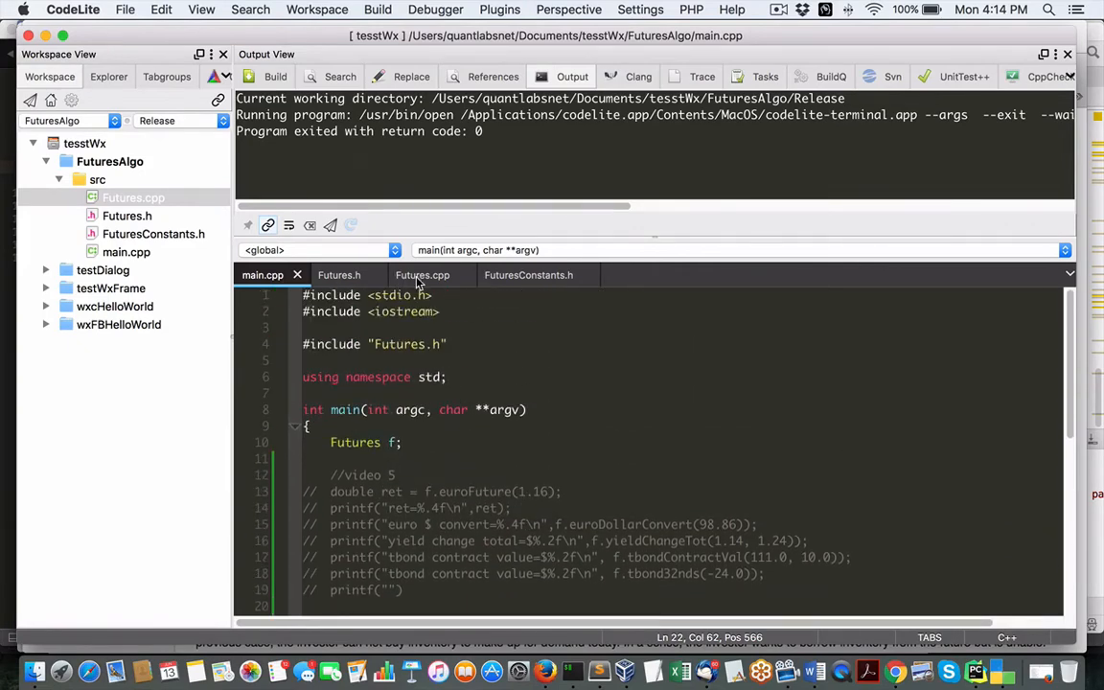
pyautogui.click(422, 276)
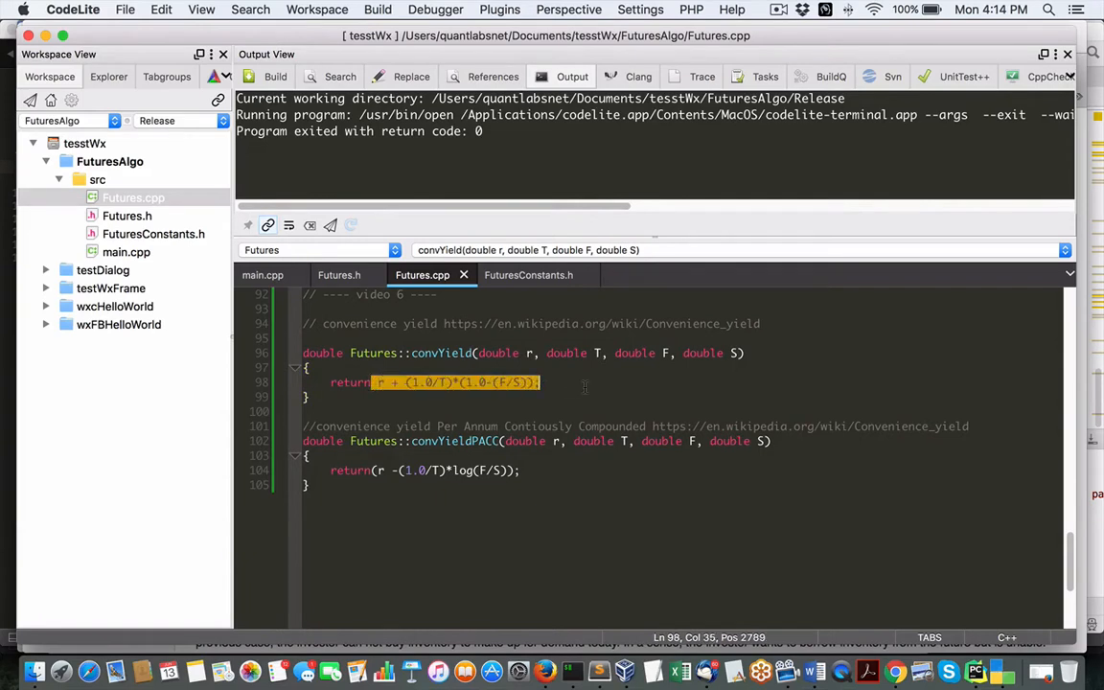
pyautogui.click(476, 353)
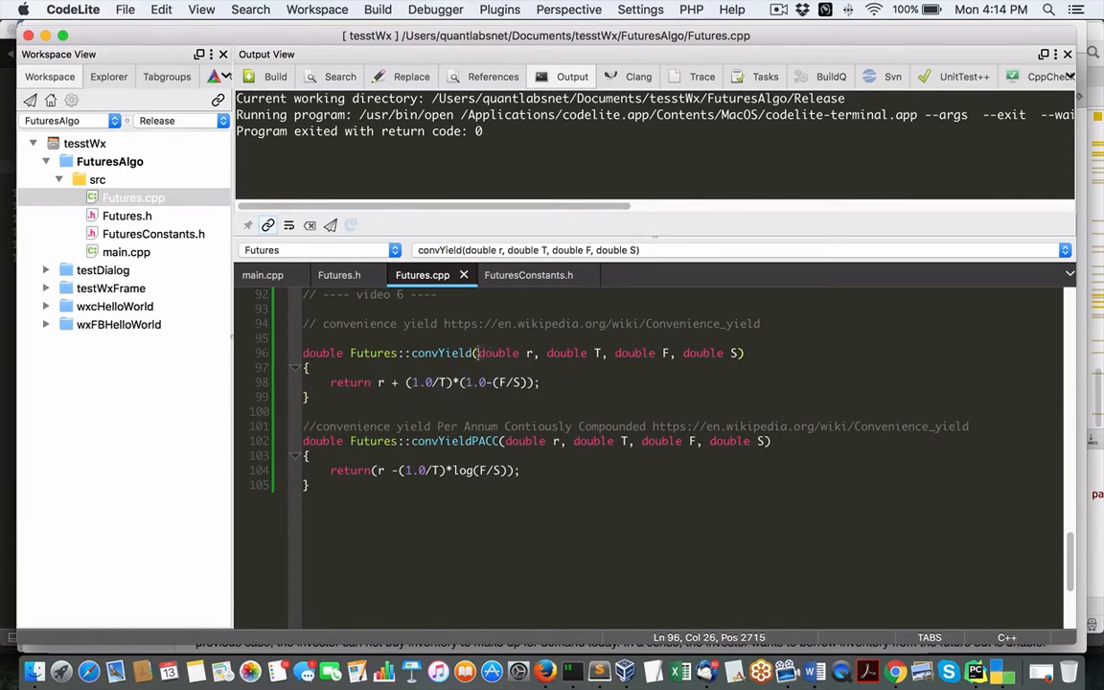
pyautogui.moveTo(479, 353); pyautogui.dragTo(606, 353)
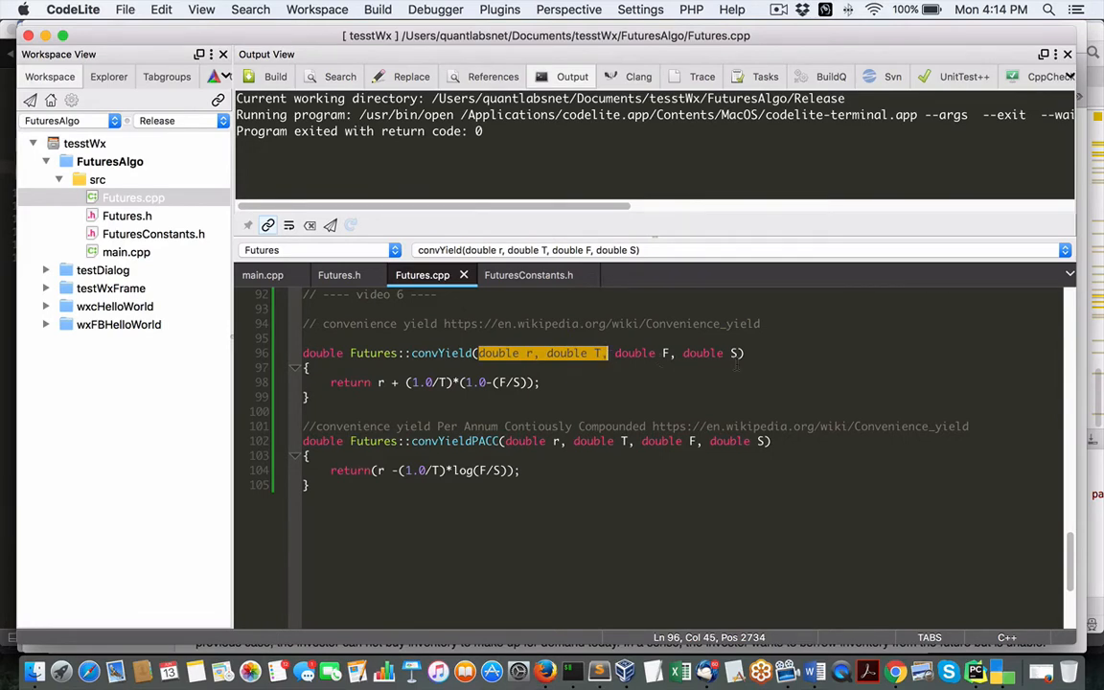
pyautogui.click(541, 383)
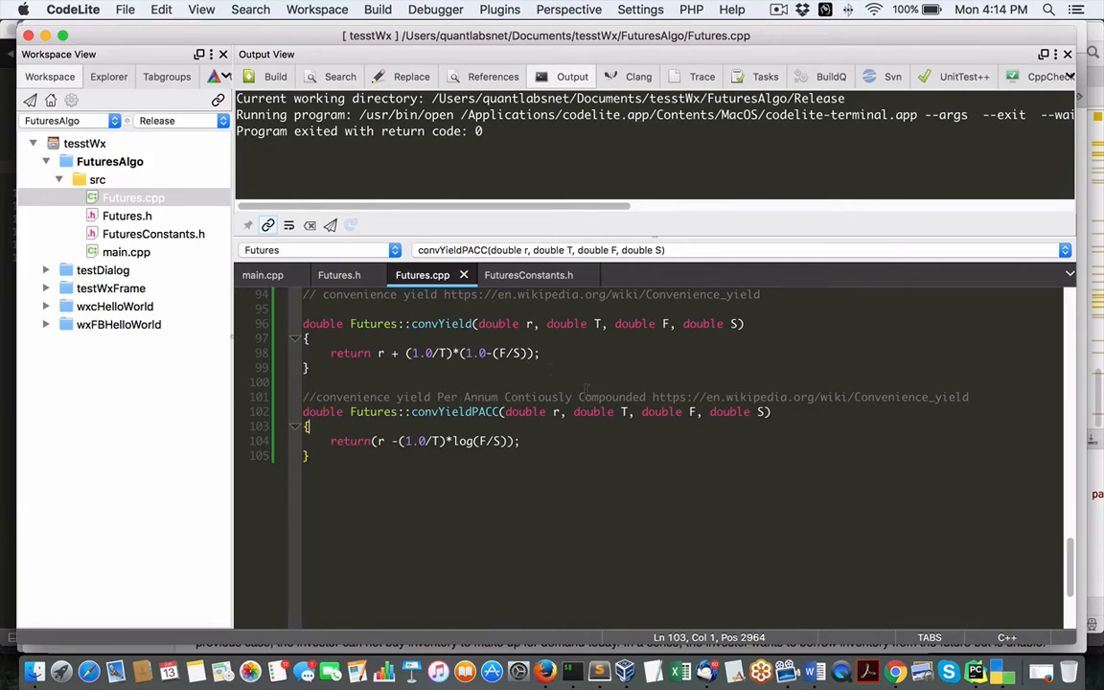
# Step: Highlight the convYieldPACC return formula, then view the Futures.h declarations
pyautogui.click(581, 397)
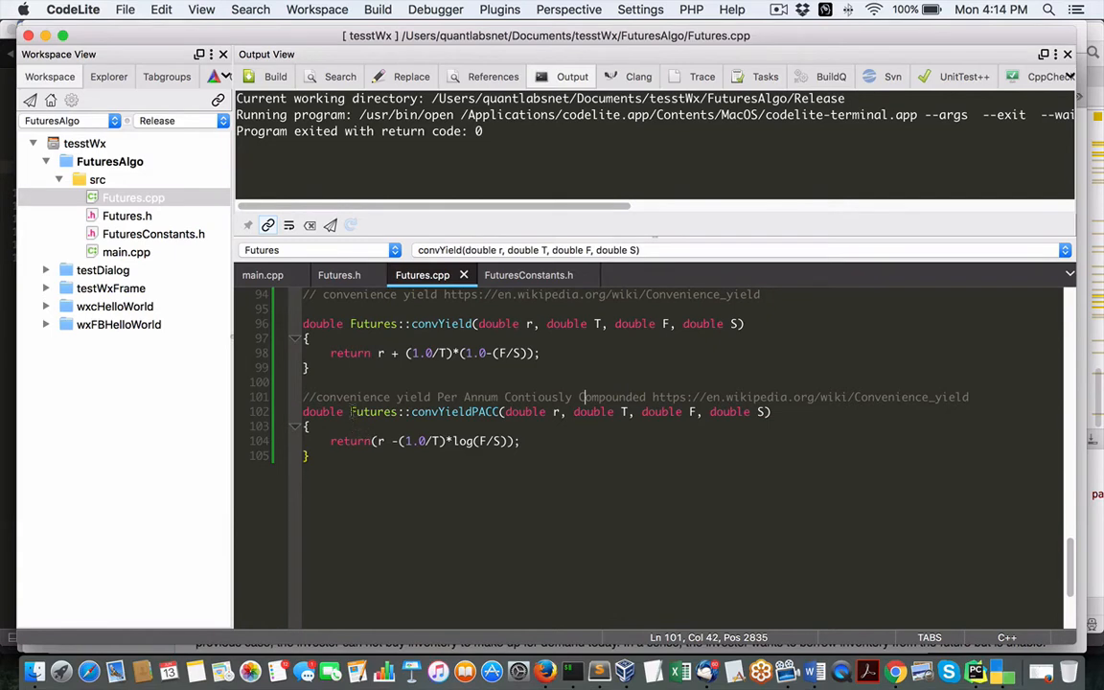
pyautogui.doubleClick(529, 410)
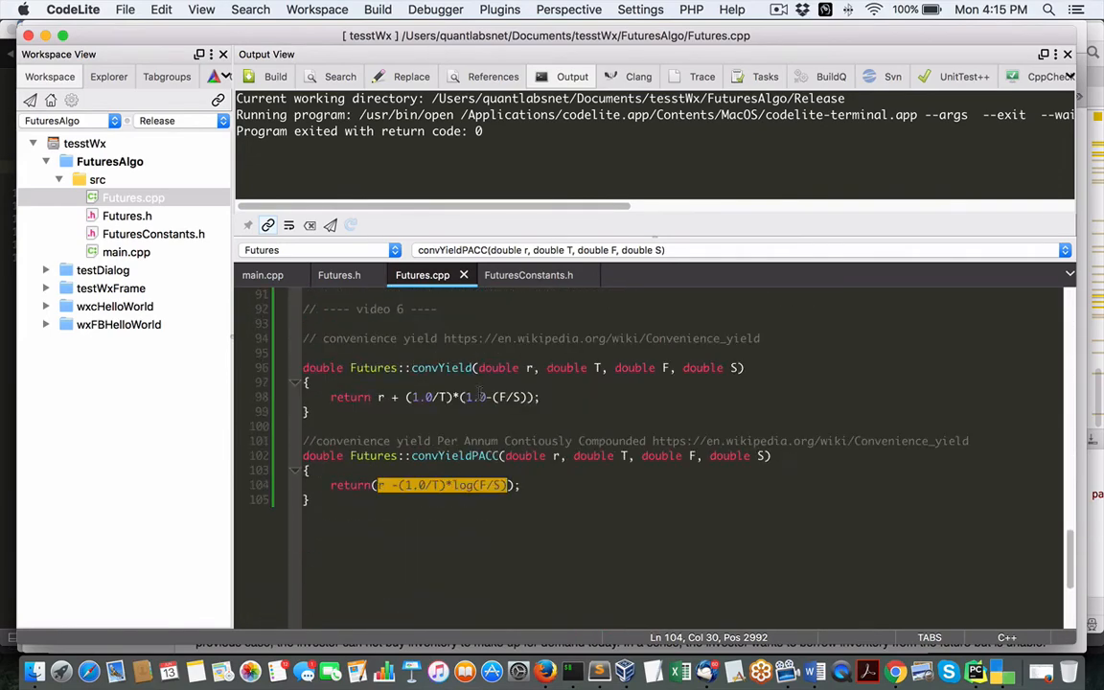
pyautogui.click(338, 276)
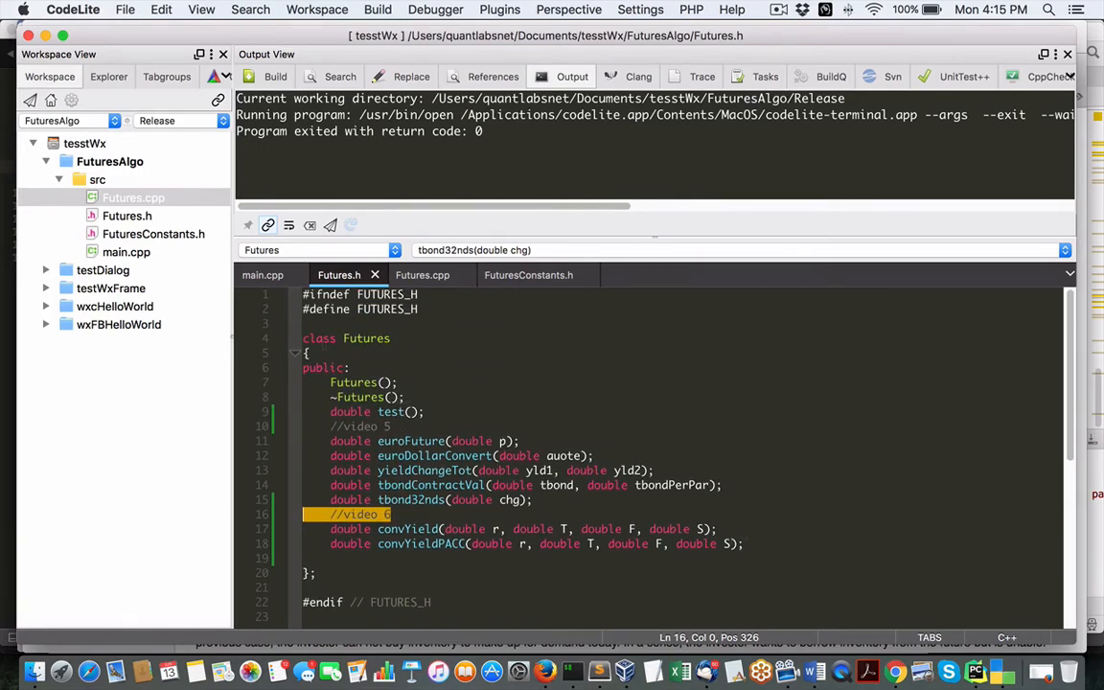
# Step: View the main.cpp printf calls to f.convYield(0.035,0.5,1300,1371) and f.convYieldPACC
pyautogui.click(263, 276)
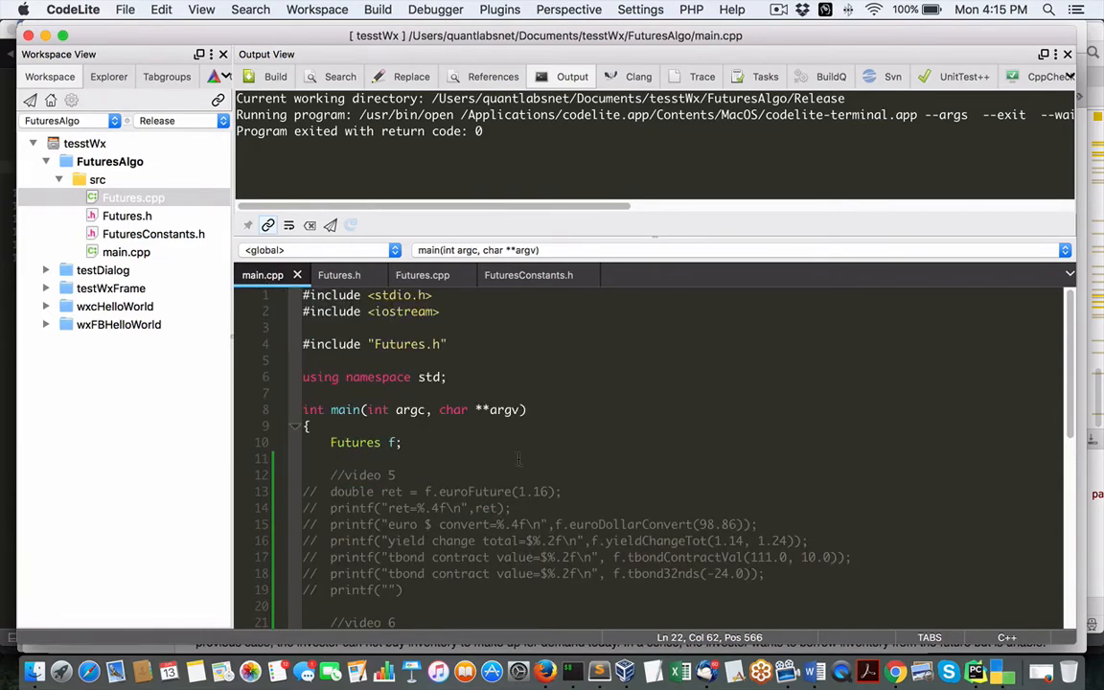
pyautogui.scroll(-3)
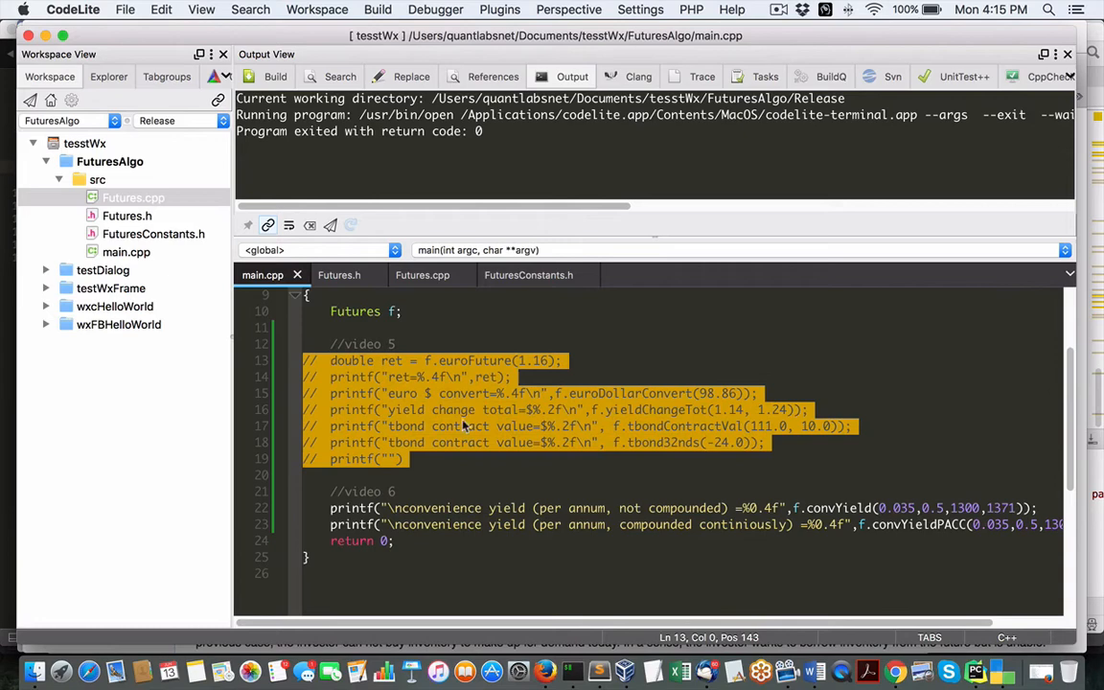
pyautogui.scroll(-3)
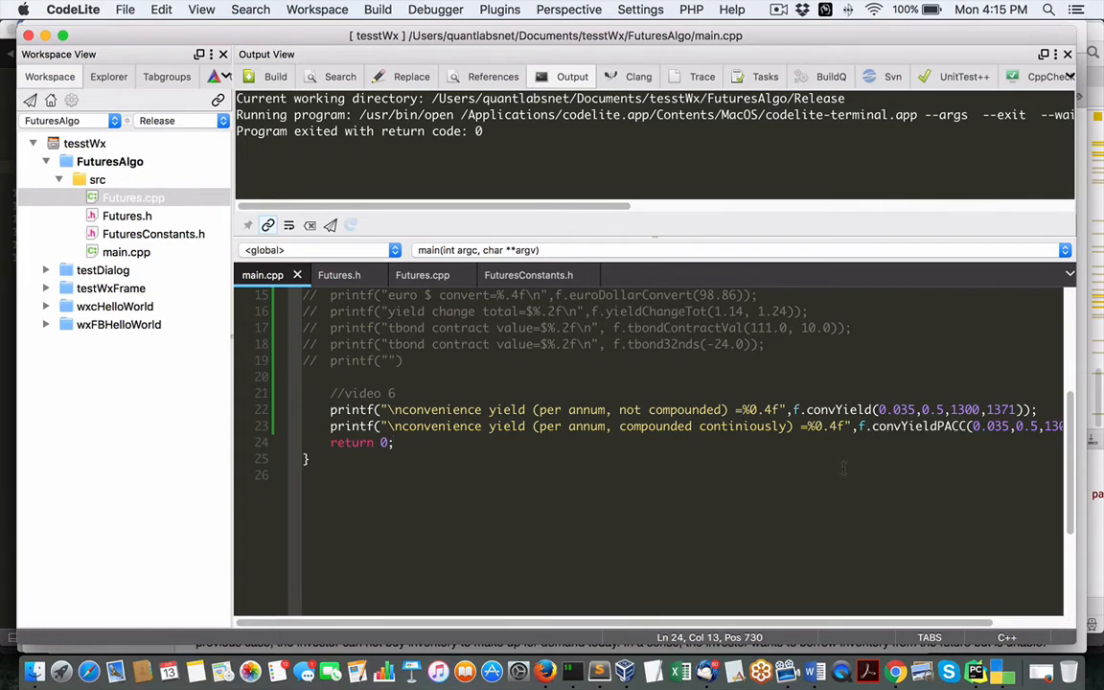
pyautogui.moveTo(732, 437)
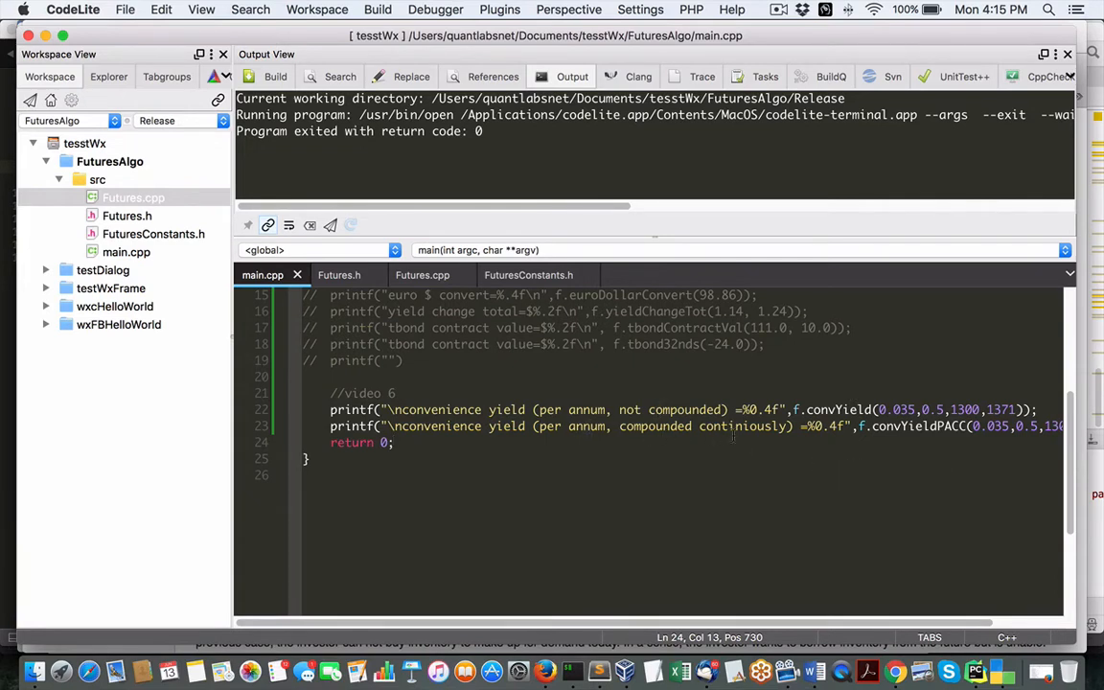
pyautogui.moveTo(407, 253)
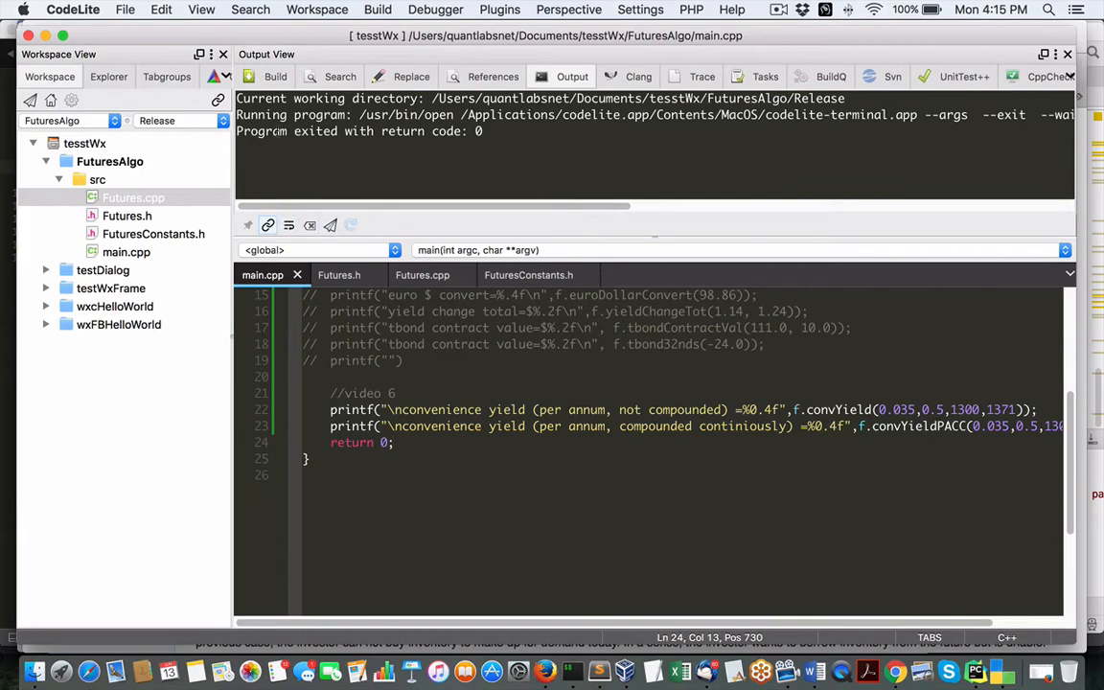
# Step: Build the FuturesAlgo project and execute it, exiting with return code 0
pyautogui.click(377, 8)
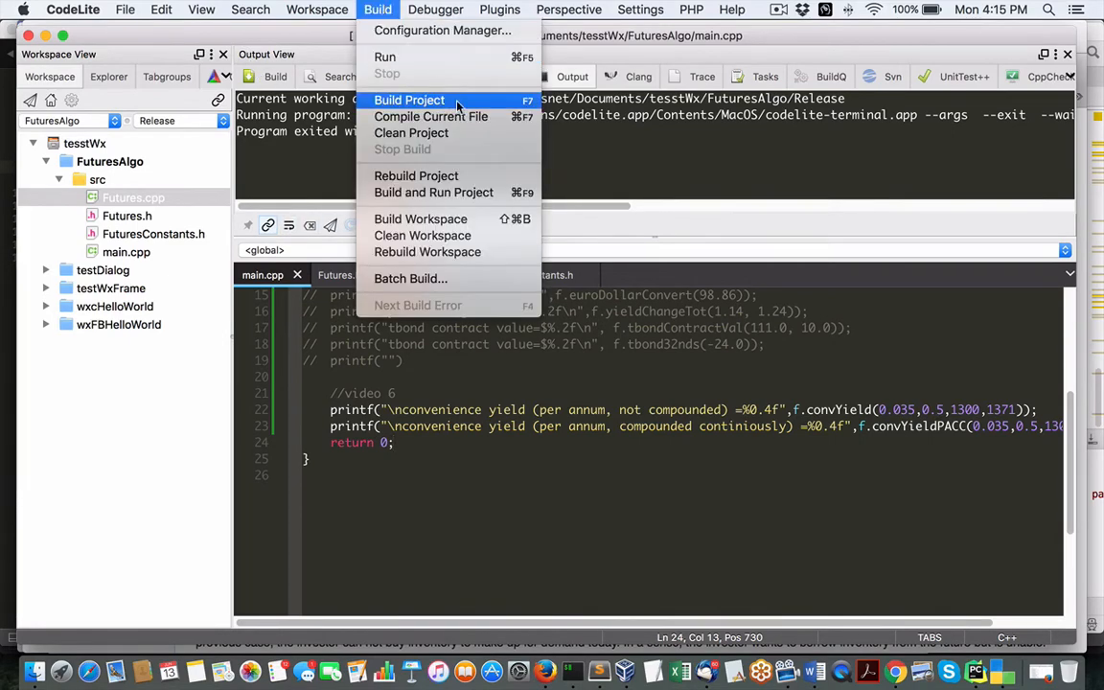
pyautogui.click(411, 100)
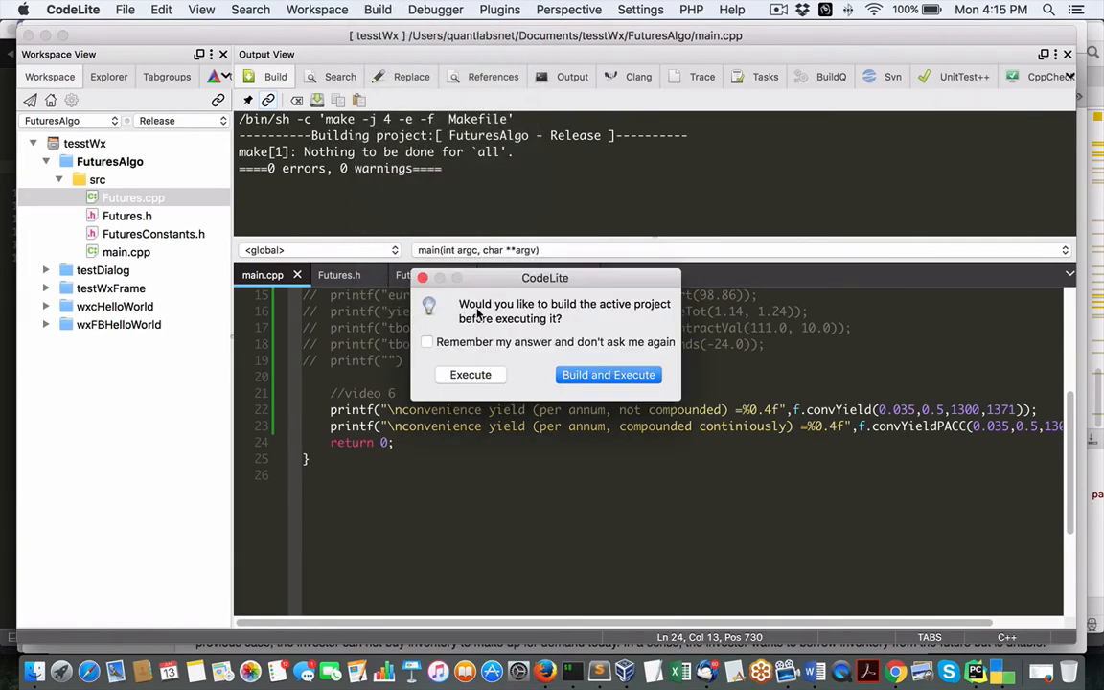
pyautogui.click(608, 374)
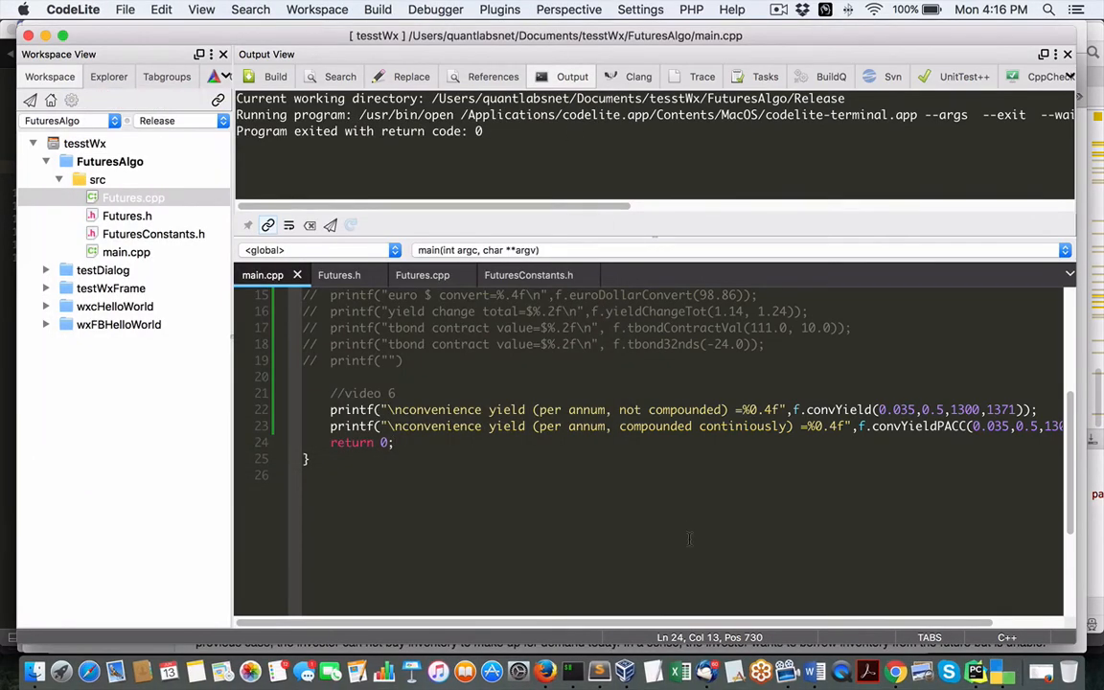
pyautogui.moveTo(506, 612)
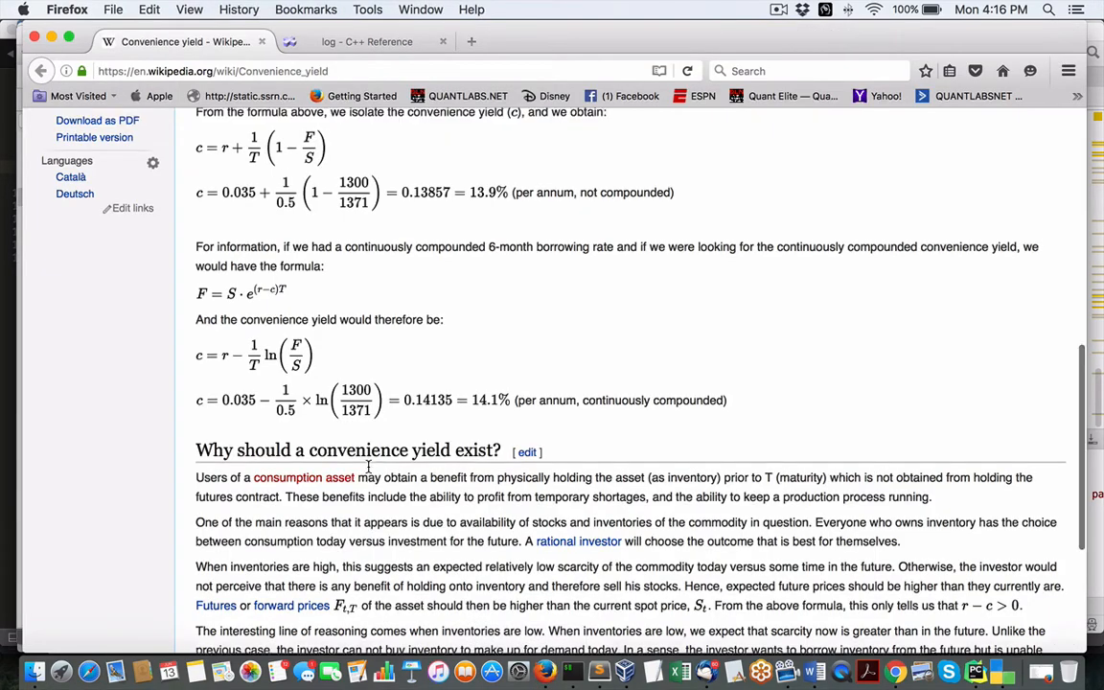
# Step: Reread the Wikipedia gold-futures example (13.9%, 14.1%) and return to CodeLite
pyautogui.scroll(-3)
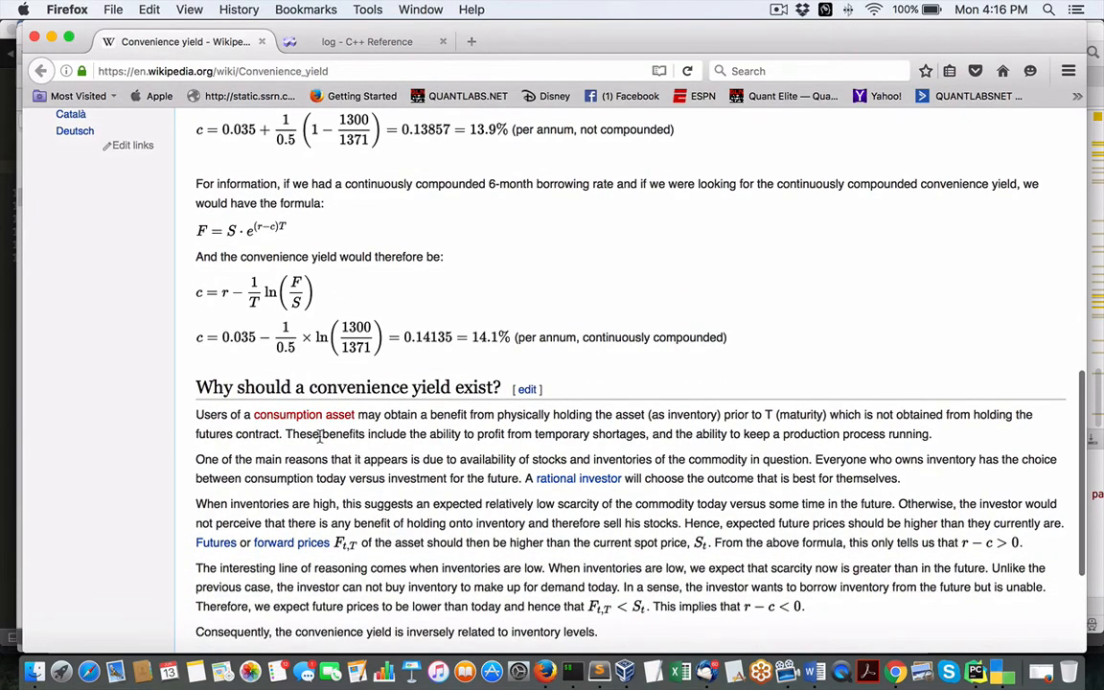
pyautogui.moveTo(487, 466)
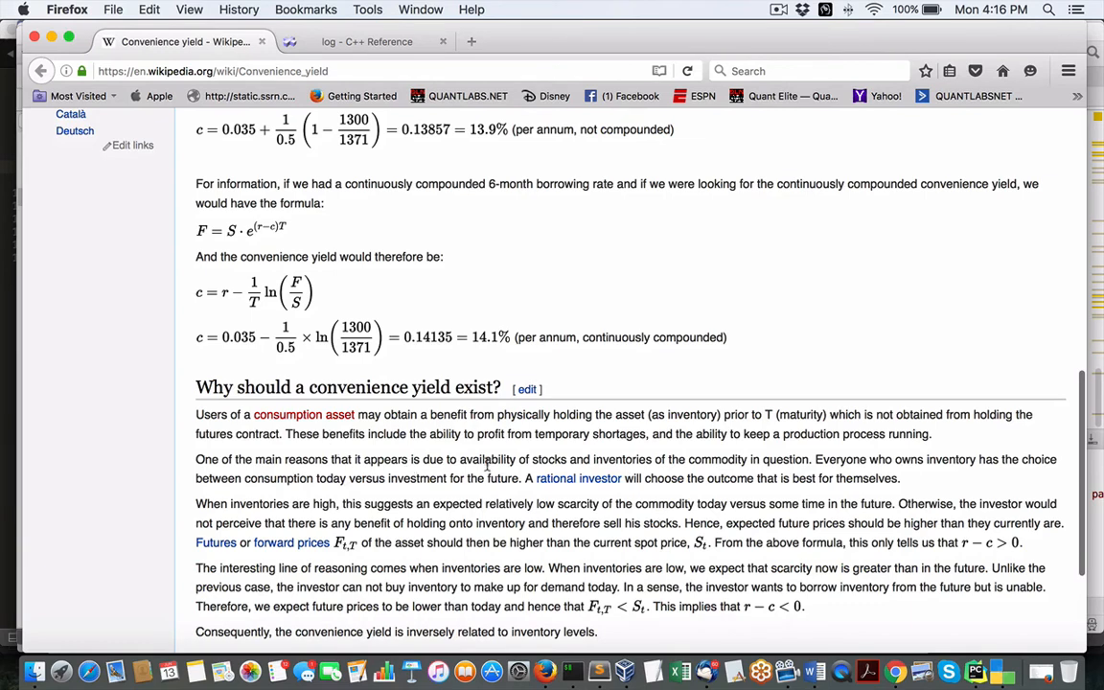
pyautogui.moveTo(700, 467)
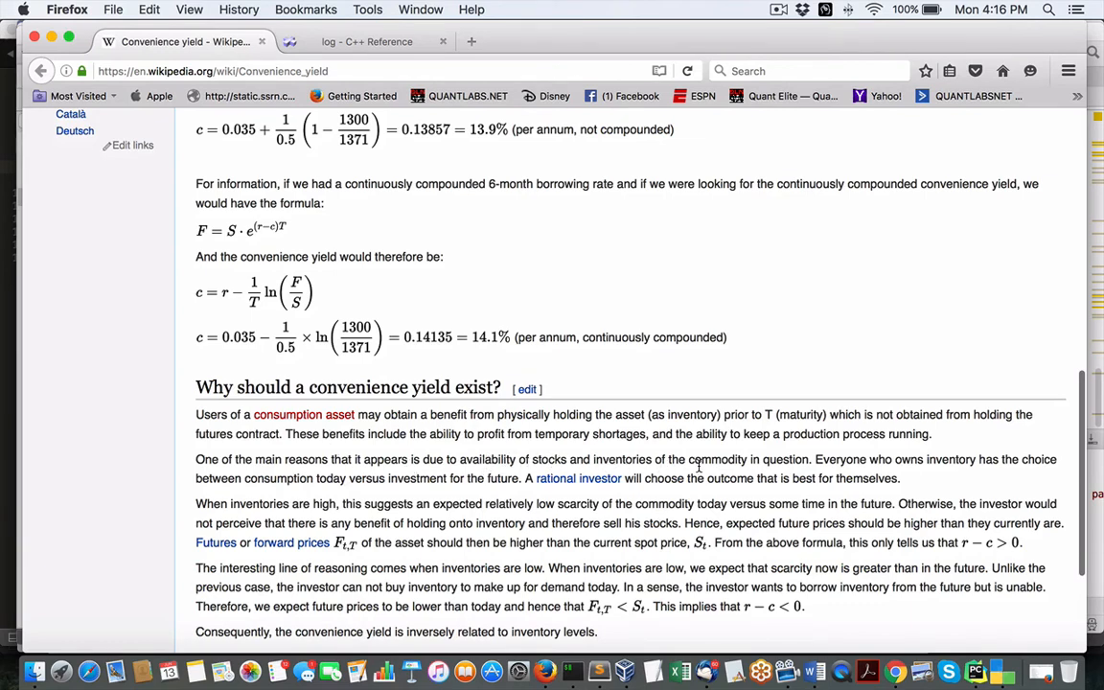
pyautogui.moveTo(500, 228)
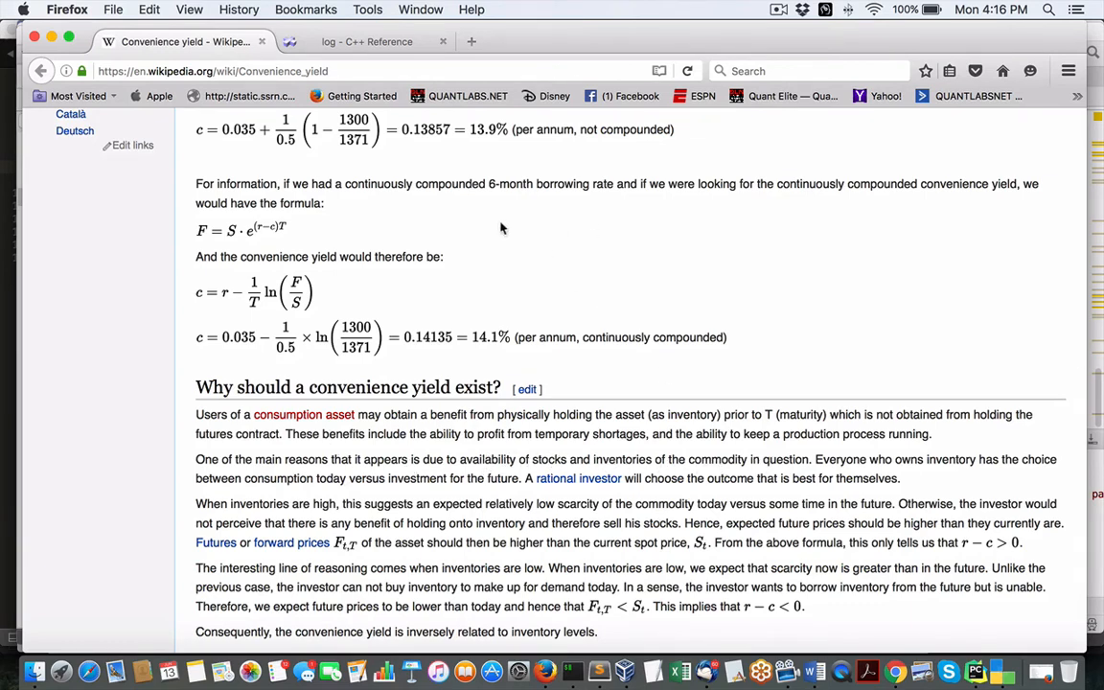
pyautogui.moveTo(355, 140)
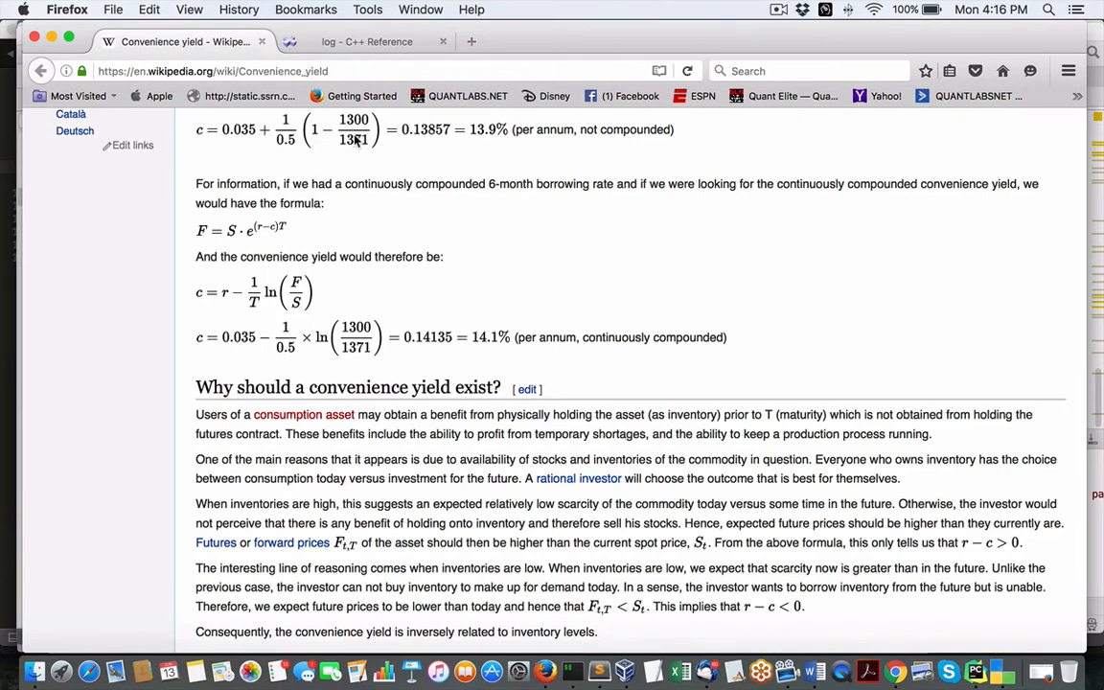
pyautogui.moveTo(554, 472)
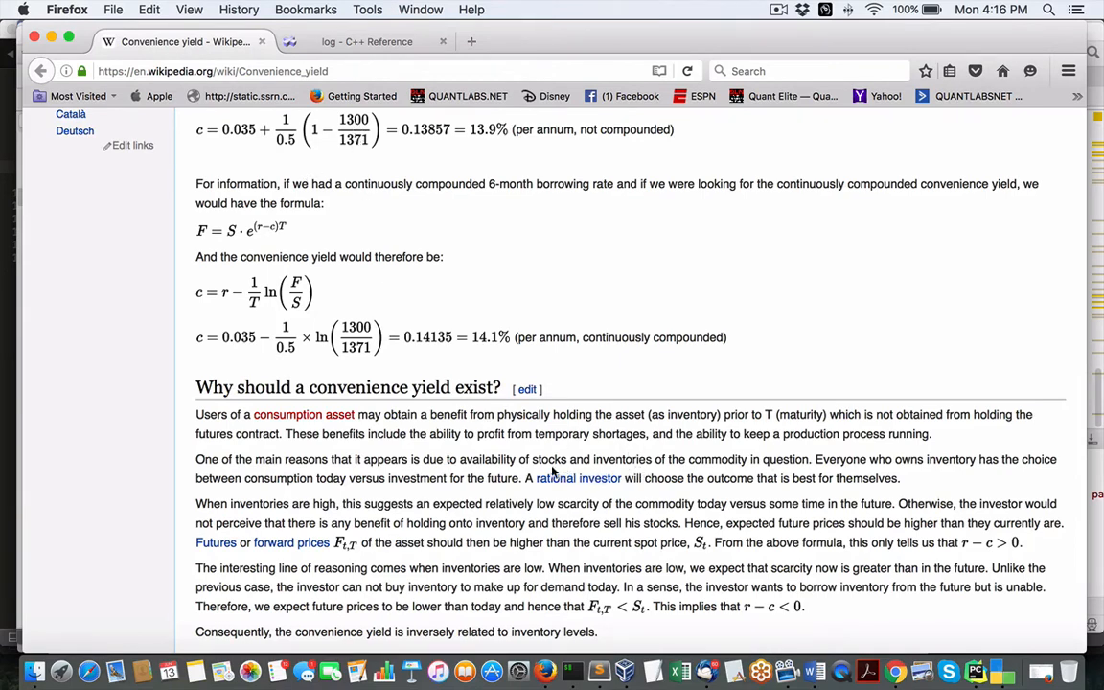
pyautogui.moveTo(784, 429)
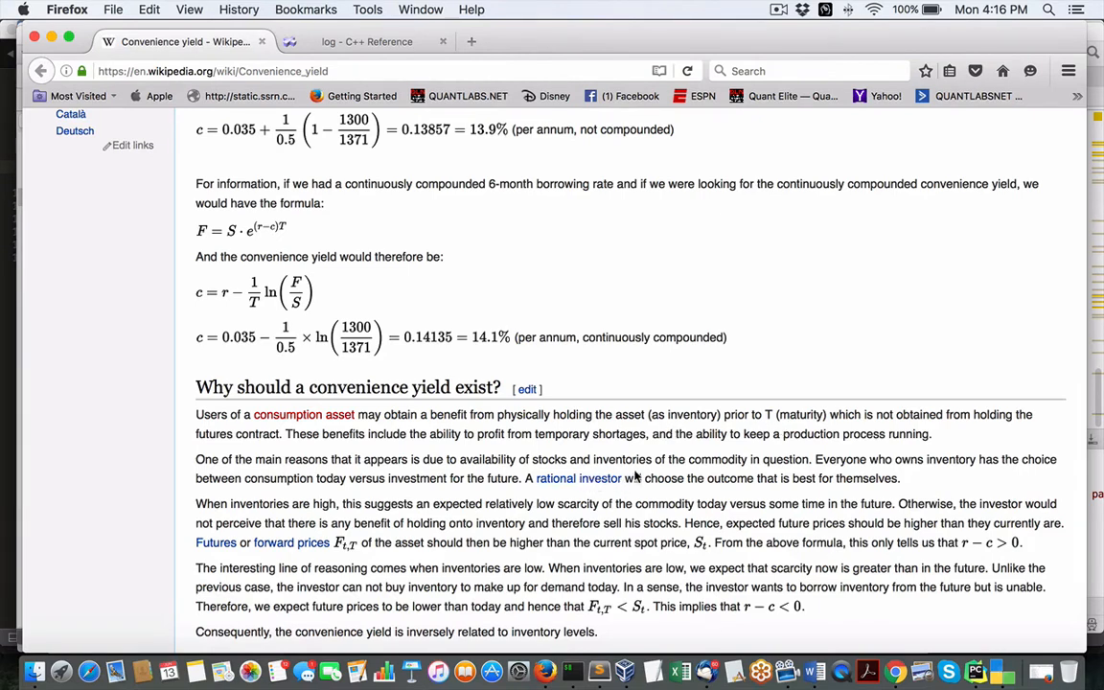
pyautogui.moveTo(839, 466)
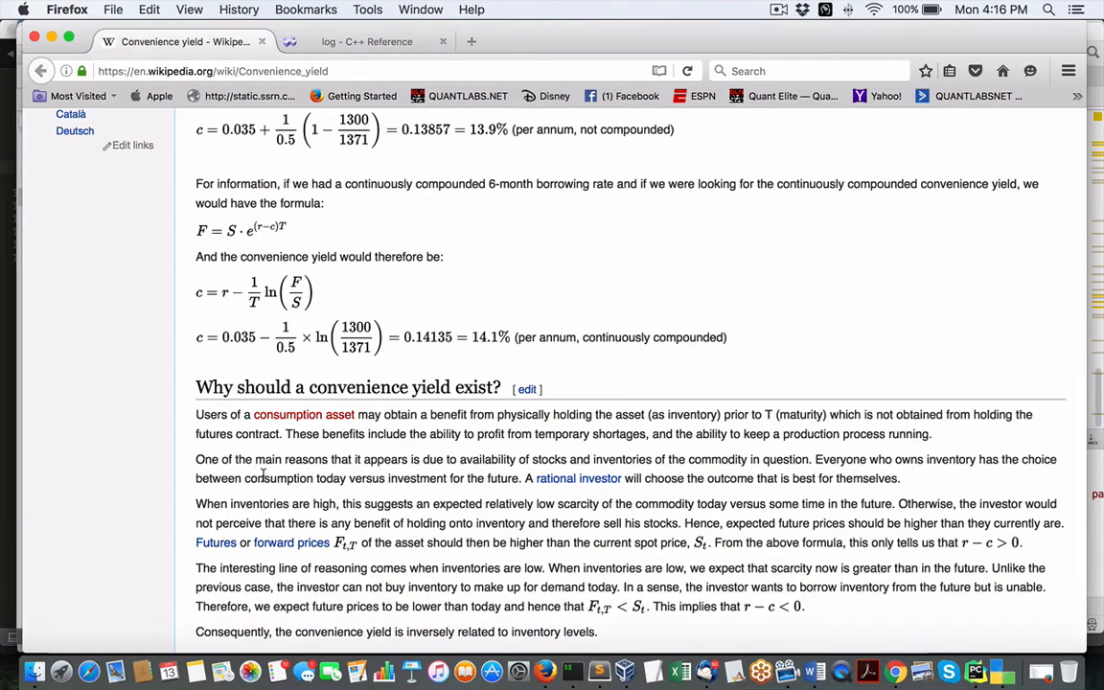
pyautogui.moveTo(405, 484)
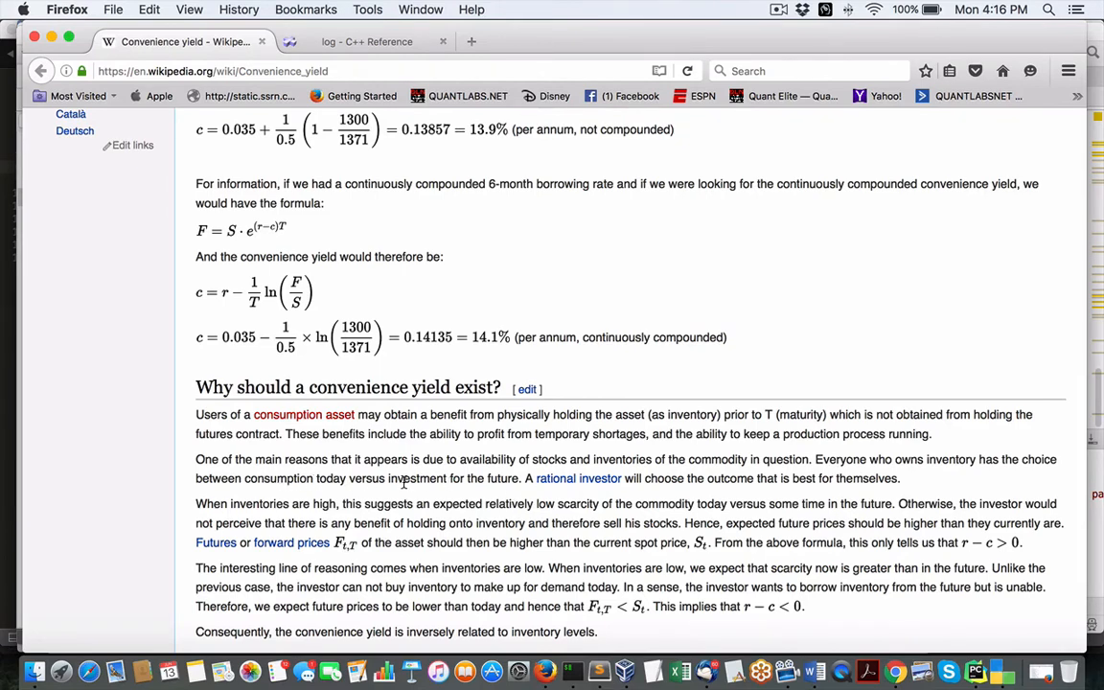
pyautogui.moveTo(575, 480)
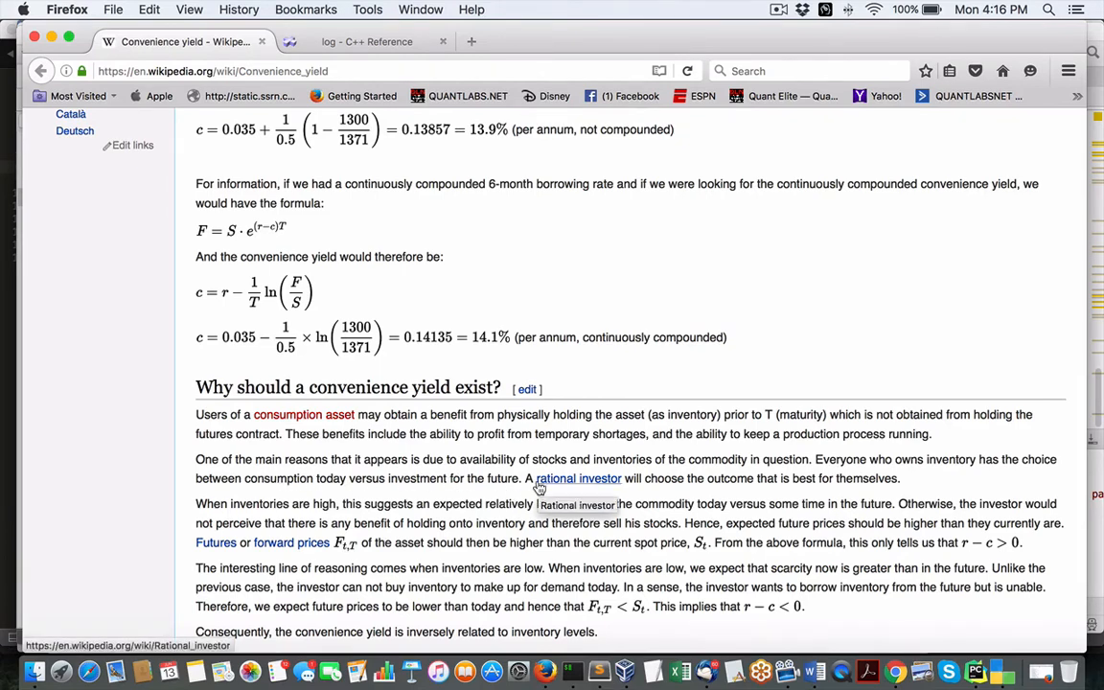
pyautogui.moveTo(549, 495)
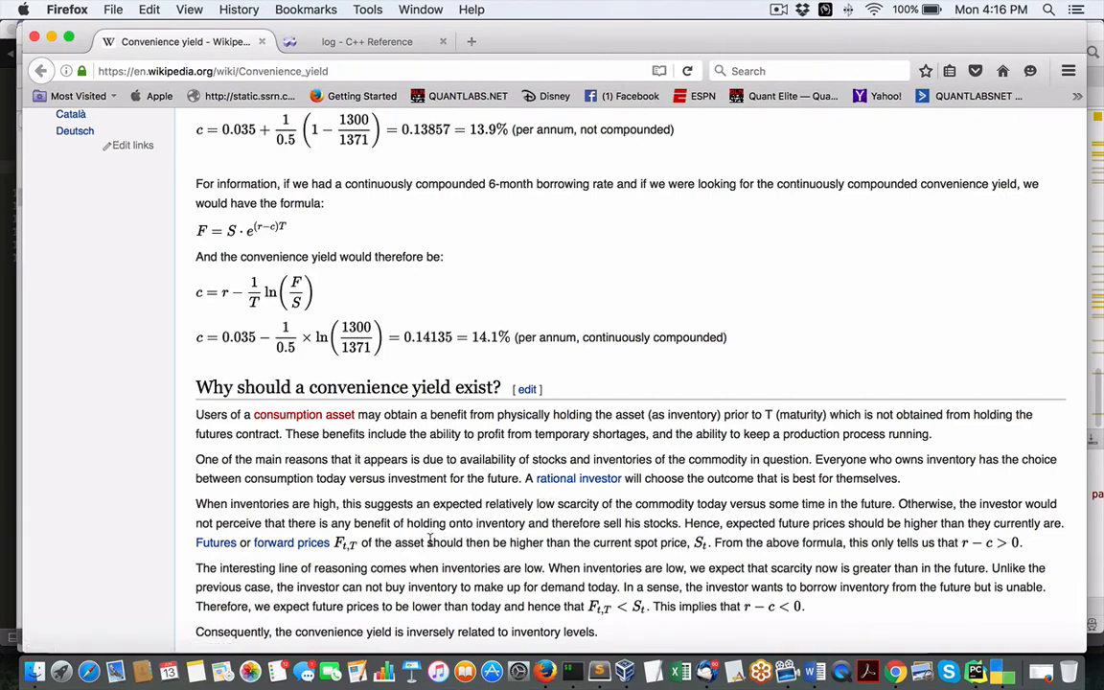
pyautogui.moveTo(667, 515)
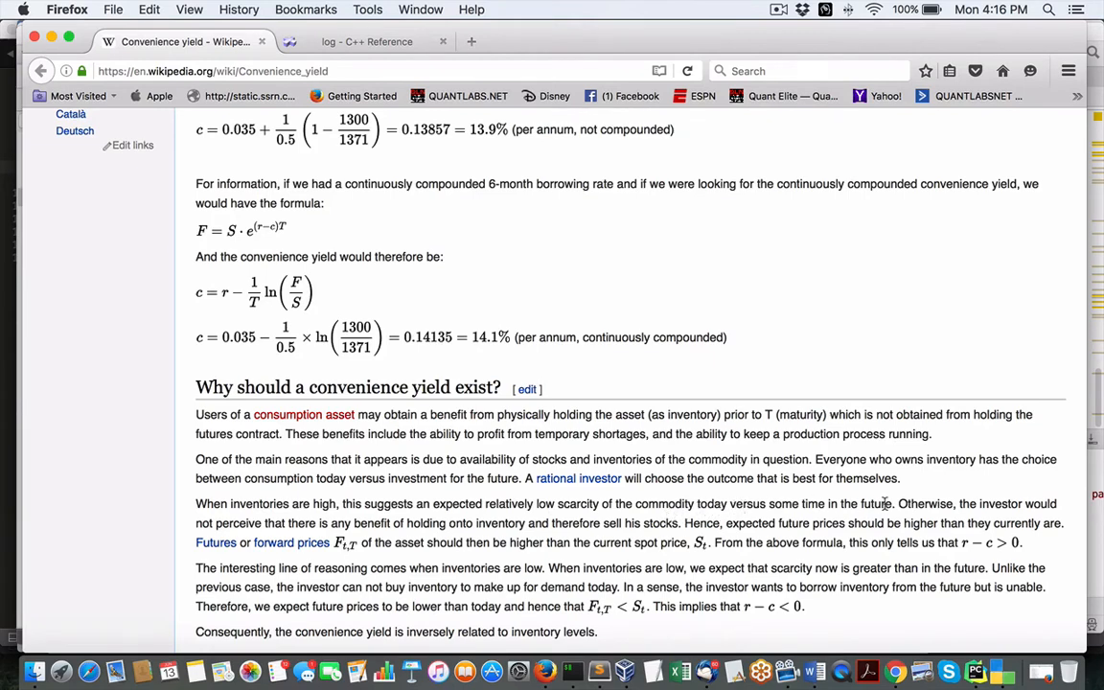
pyautogui.moveTo(881, 503)
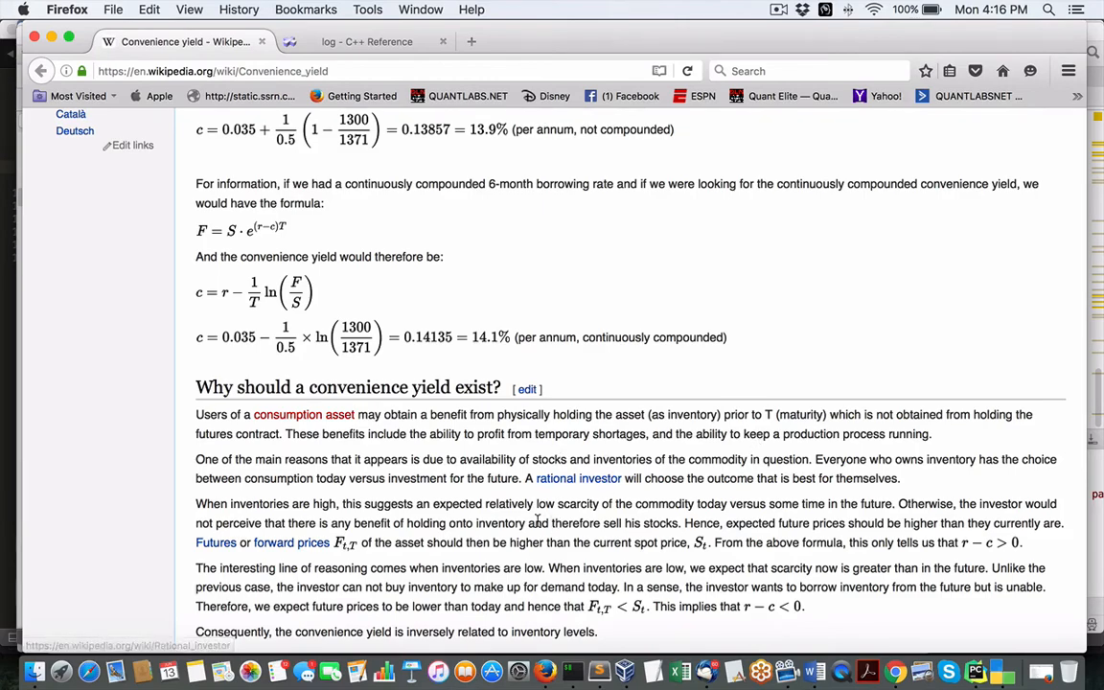
pyautogui.scroll(-3)
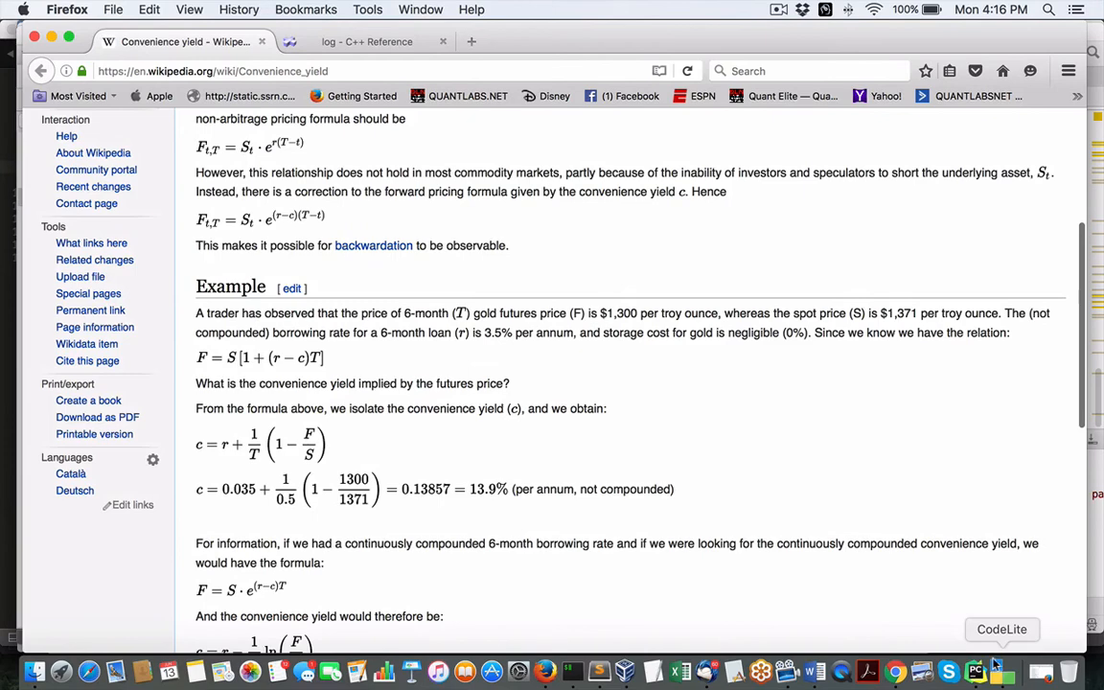
pyautogui.click(976, 671)
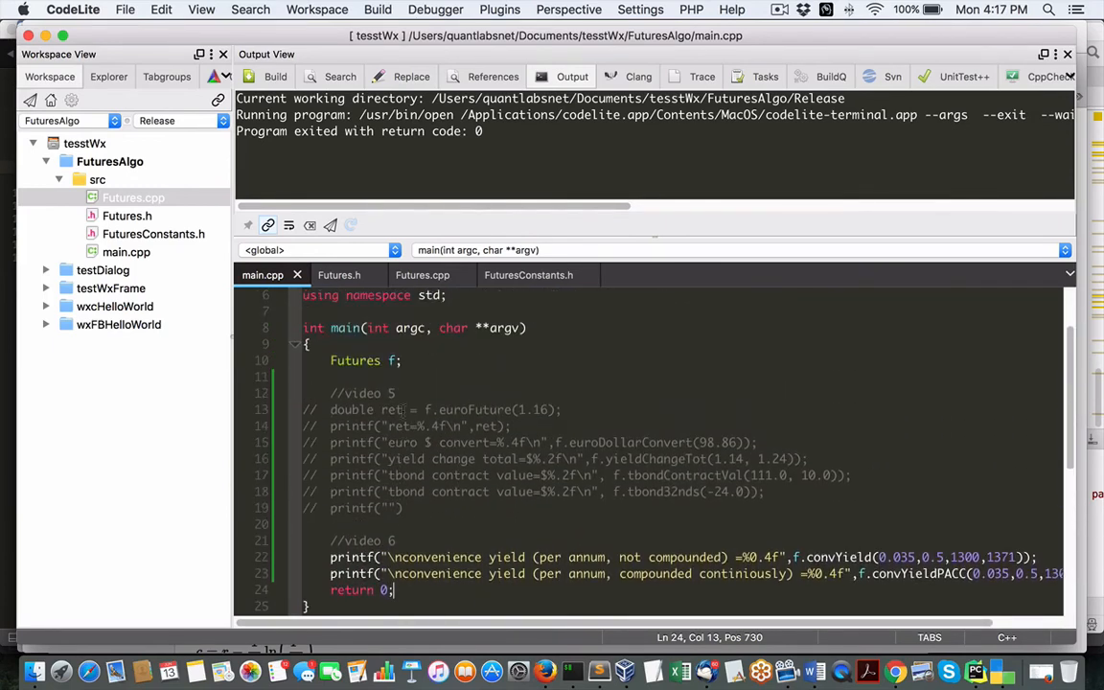
pyautogui.scroll(-3)
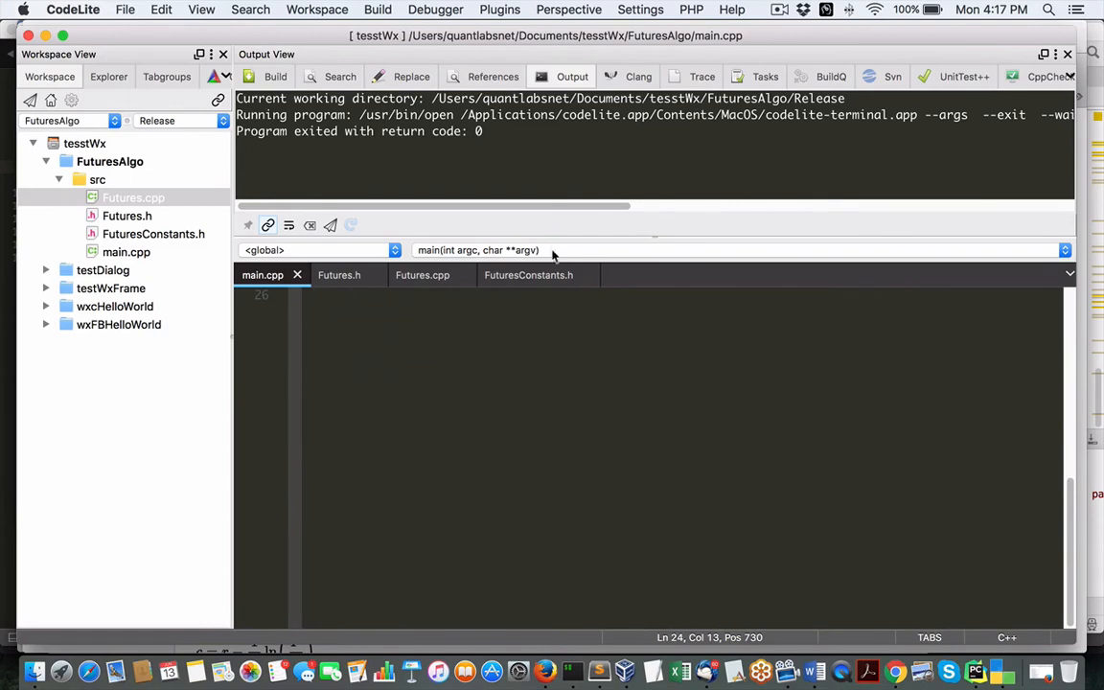
pyautogui.click(780, 9)
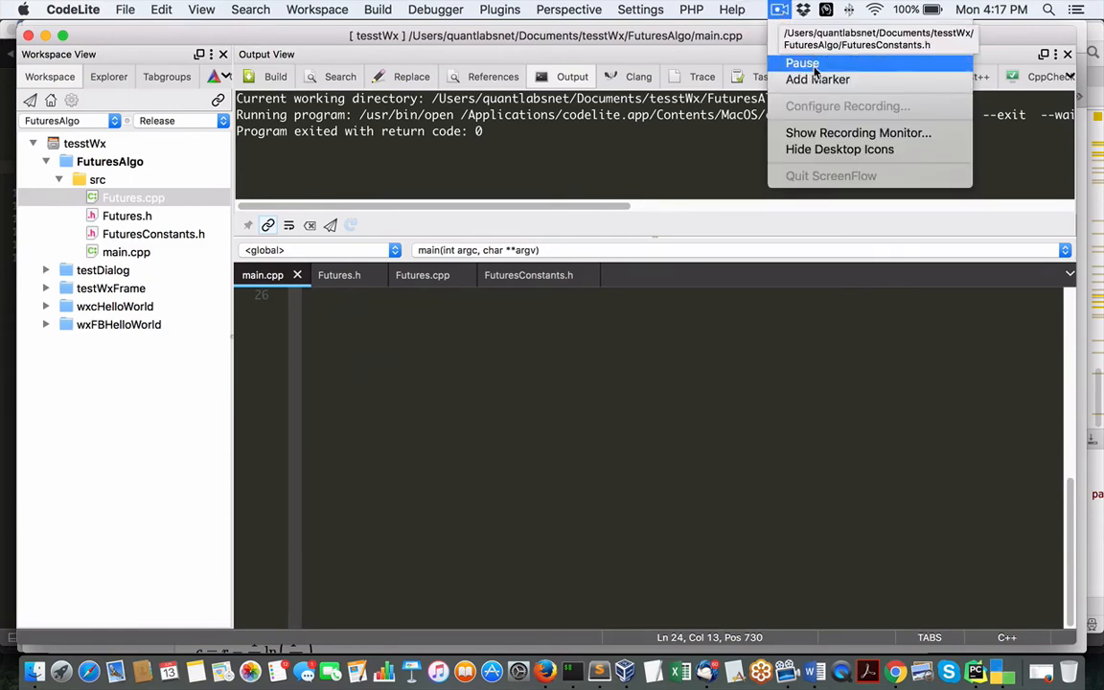